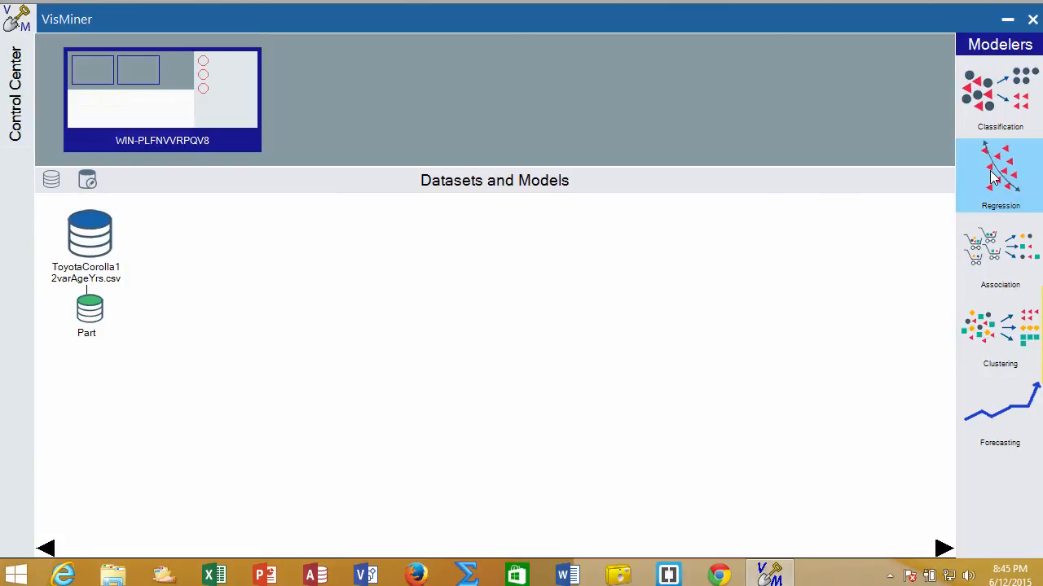
Show the Regression Modelers list (Linear Regression, Polynomial, KNN, Regression Tree).
{"action": "left_click", "coordinate": [1000, 171]}
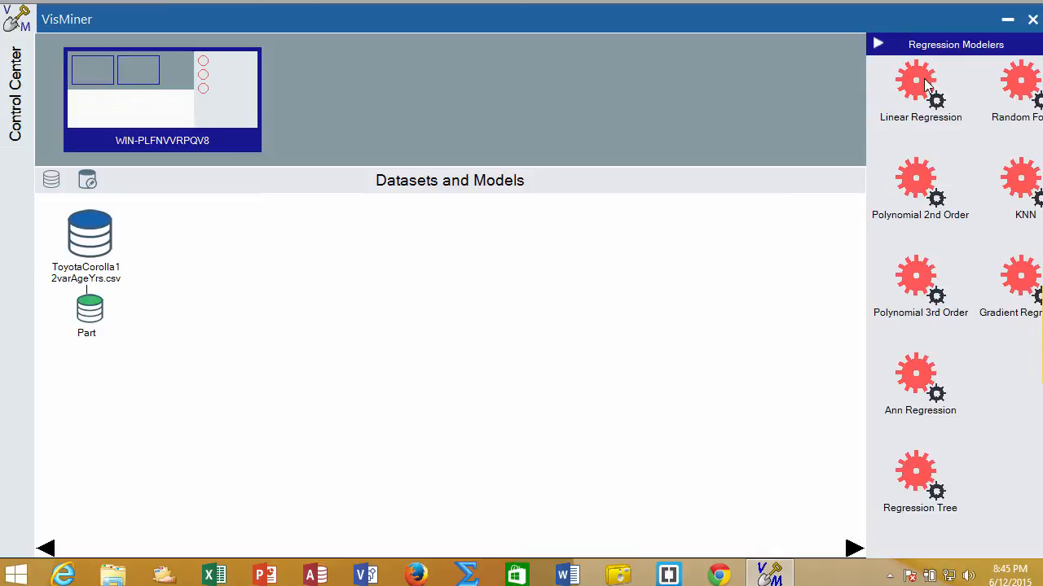
{"action": "mouse_move", "coordinate": [912, 73]}
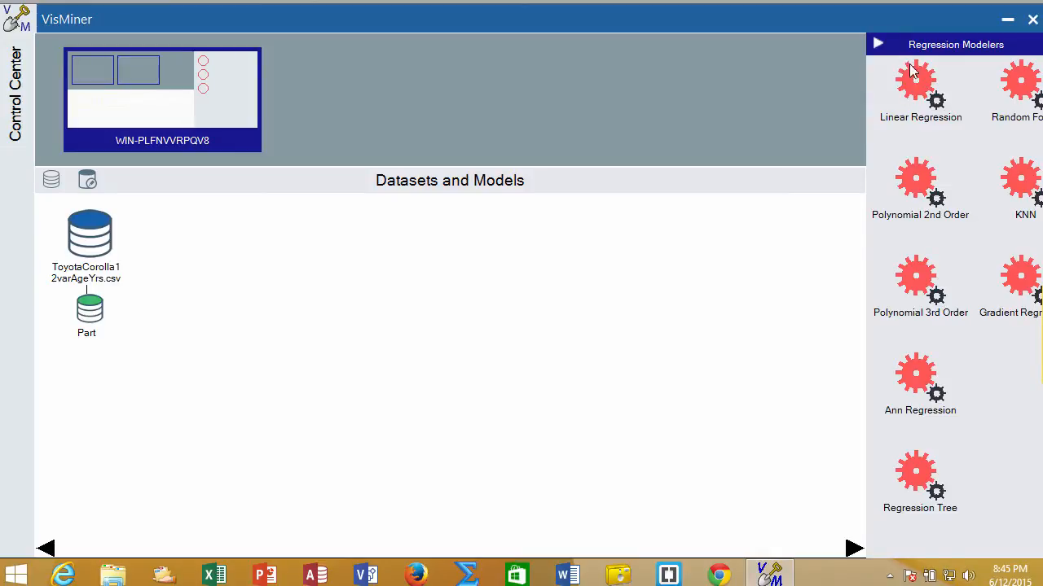
{"action": "mouse_move", "coordinate": [919, 78]}
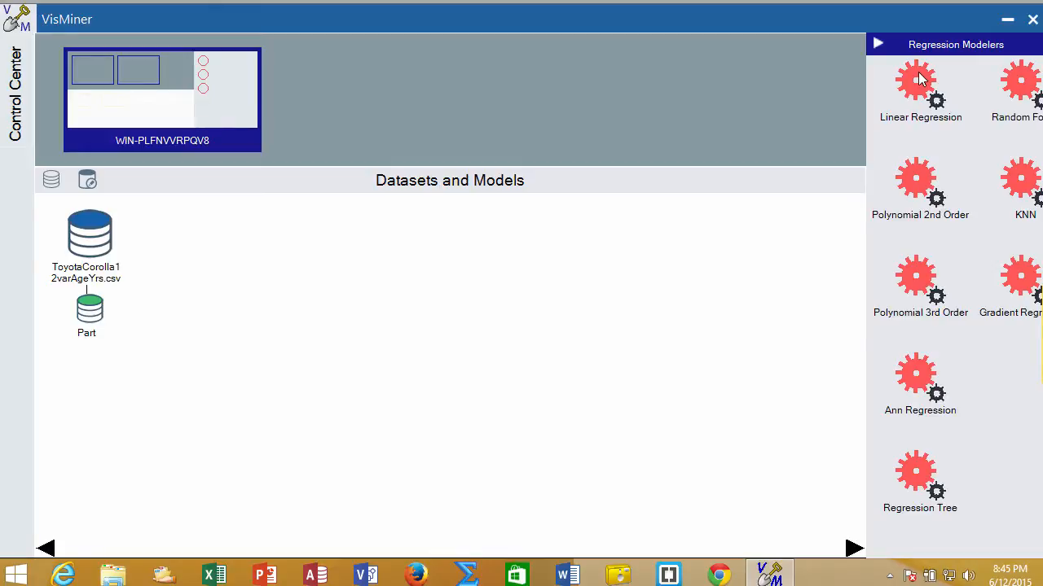
Apply Linear Regression to the Part dataset with yPrice as the prediction column.
{"action": "left_click_drag", "start_coordinate": [918, 81], "coordinate": [257, 318]}
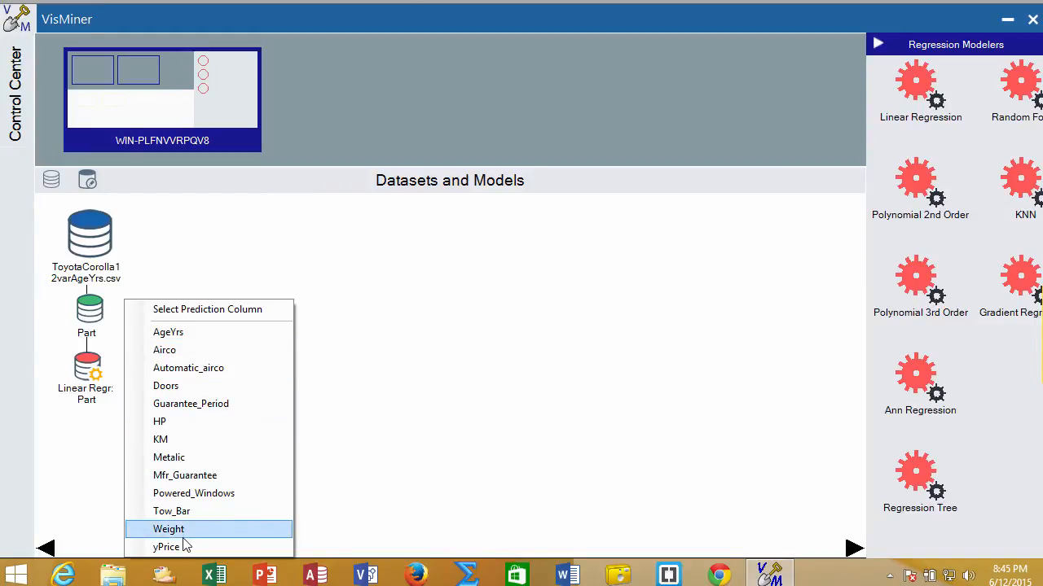
{"action": "mouse_move", "coordinate": [166, 547]}
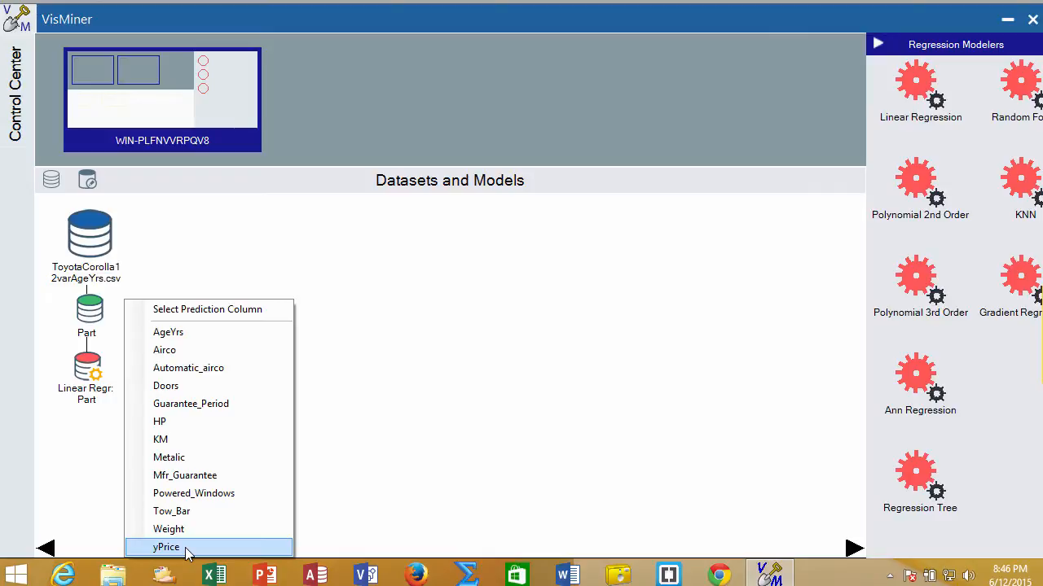
{"action": "left_click", "coordinate": [166, 547]}
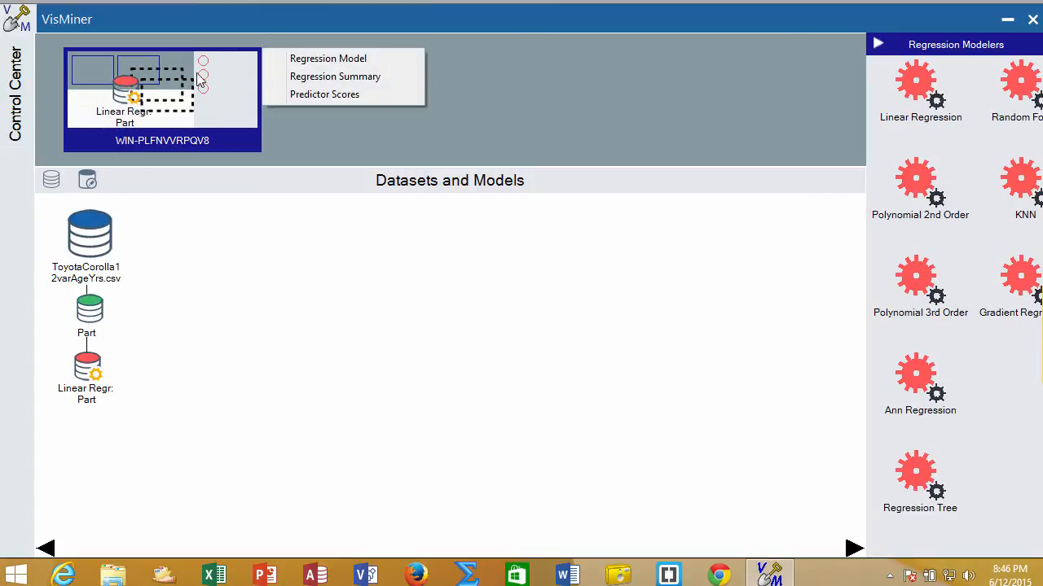
Show the Linear Regr. Part regression summary in an enlarged Stats Viewer.
{"action": "left_click", "coordinate": [336, 77]}
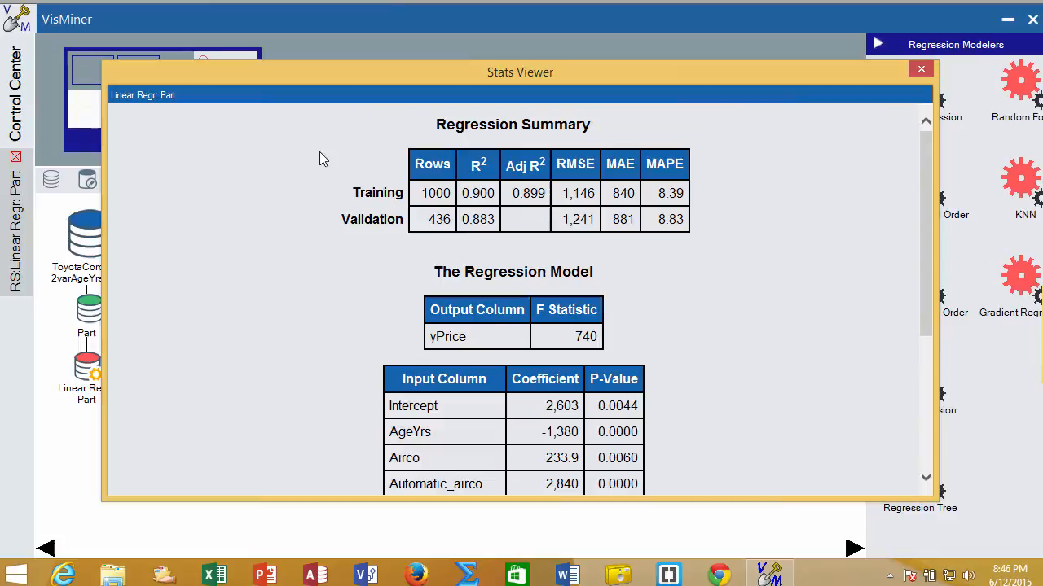
{"action": "left_click_drag", "start_coordinate": [520, 72], "coordinate": [491, 31]}
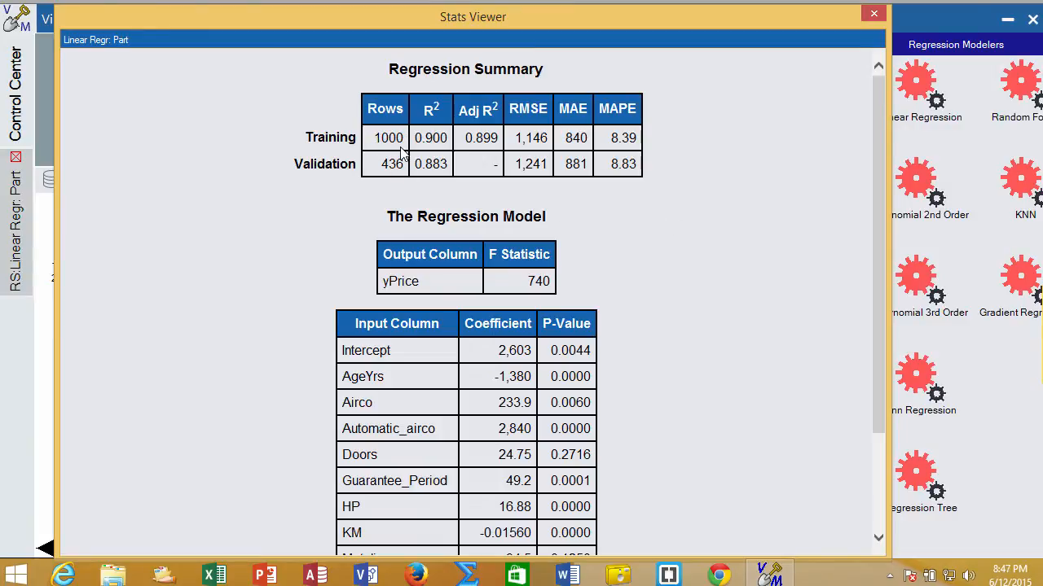
{"action": "mouse_move", "coordinate": [407, 166]}
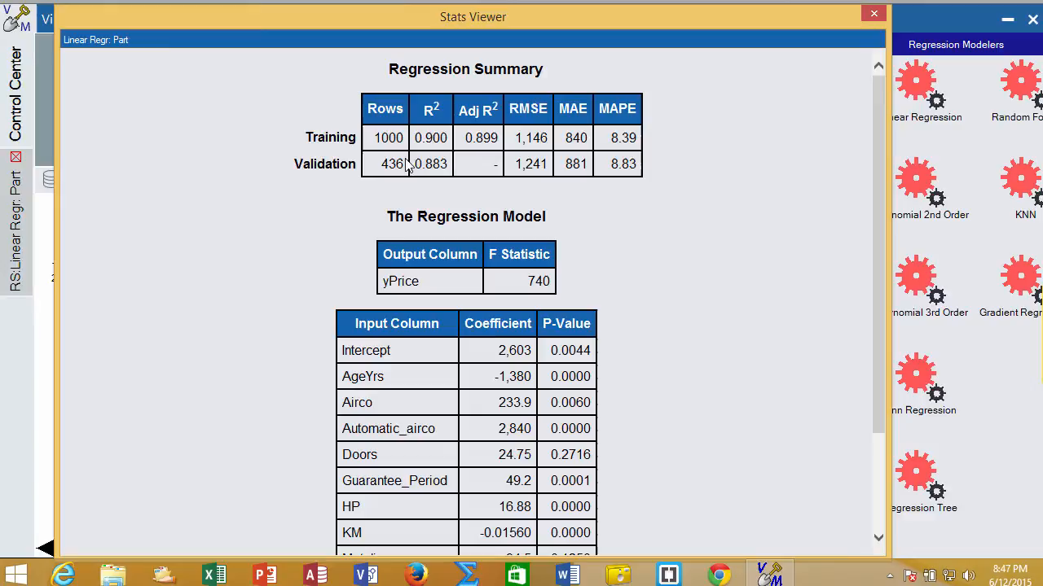
{"action": "mouse_move", "coordinate": [448, 166]}
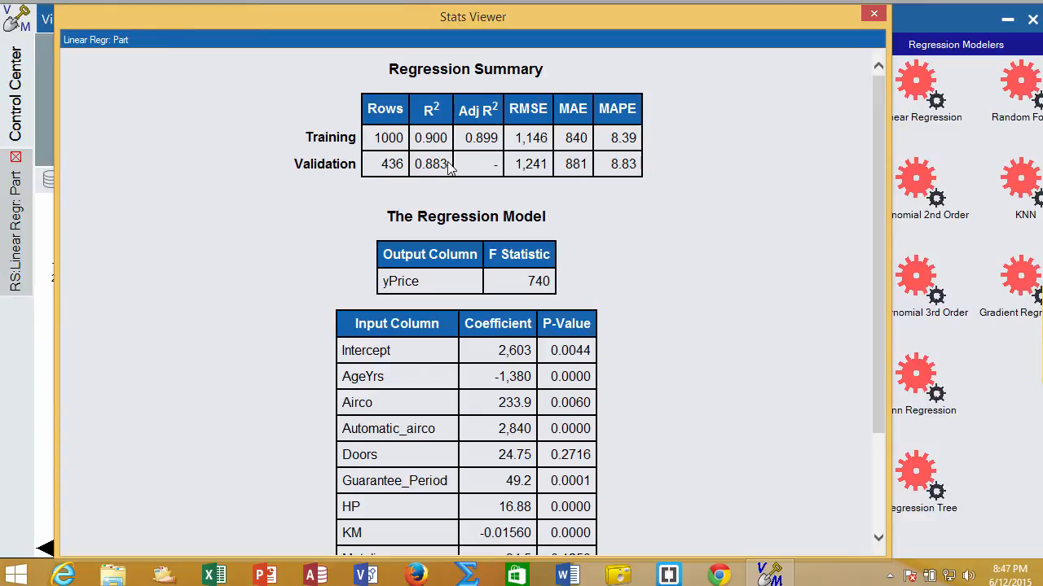
{"action": "mouse_move", "coordinate": [417, 167]}
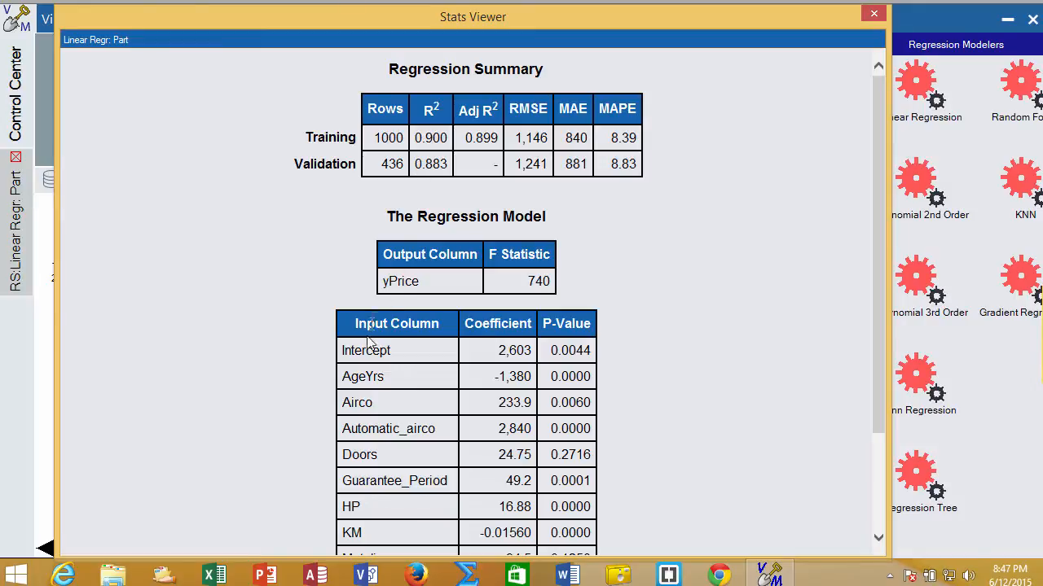
{"action": "mouse_move", "coordinate": [476, 359]}
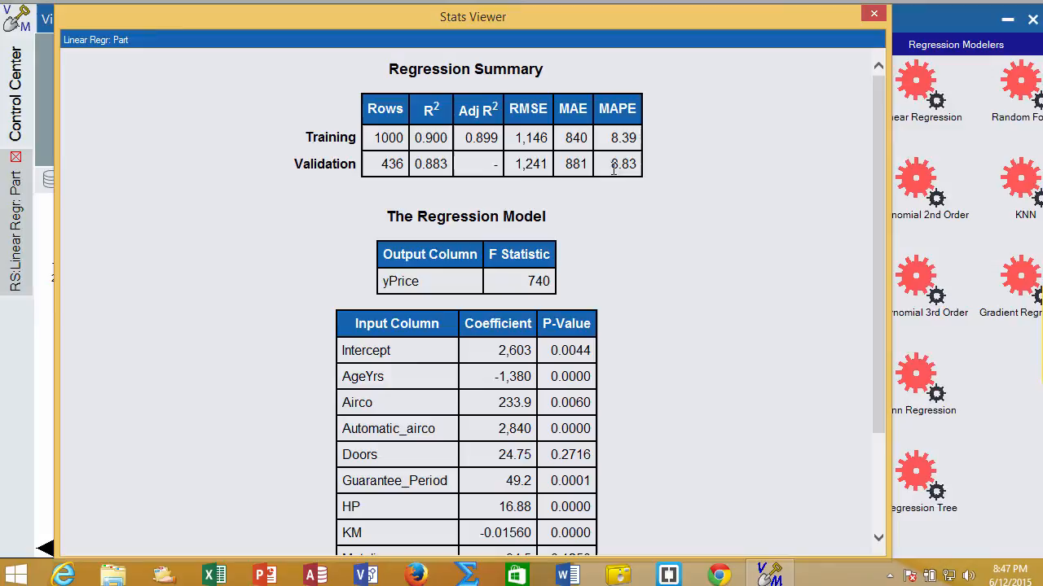
{"action": "mouse_move", "coordinate": [643, 167]}
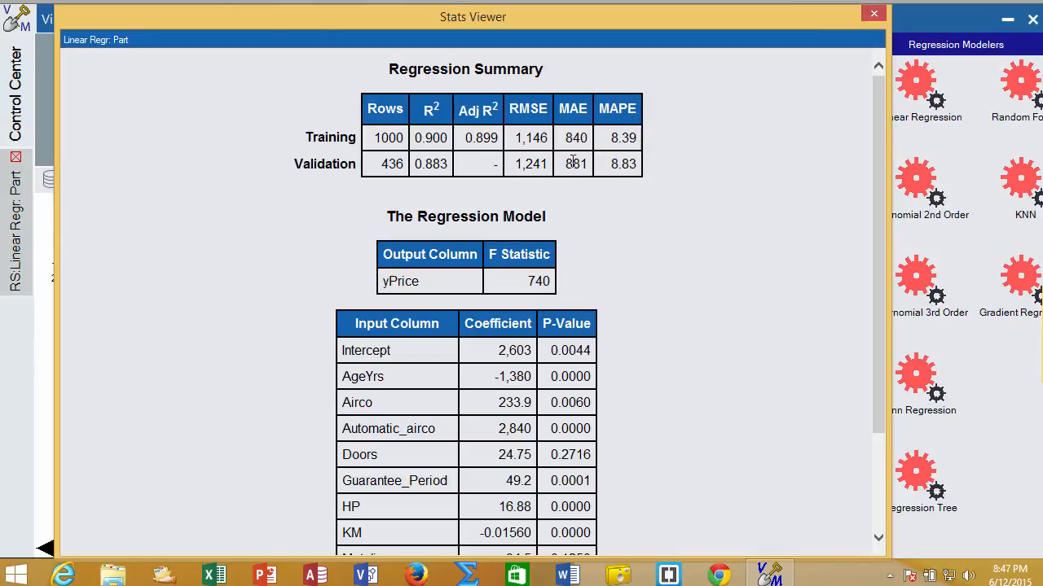
{"action": "mouse_move", "coordinate": [568, 170]}
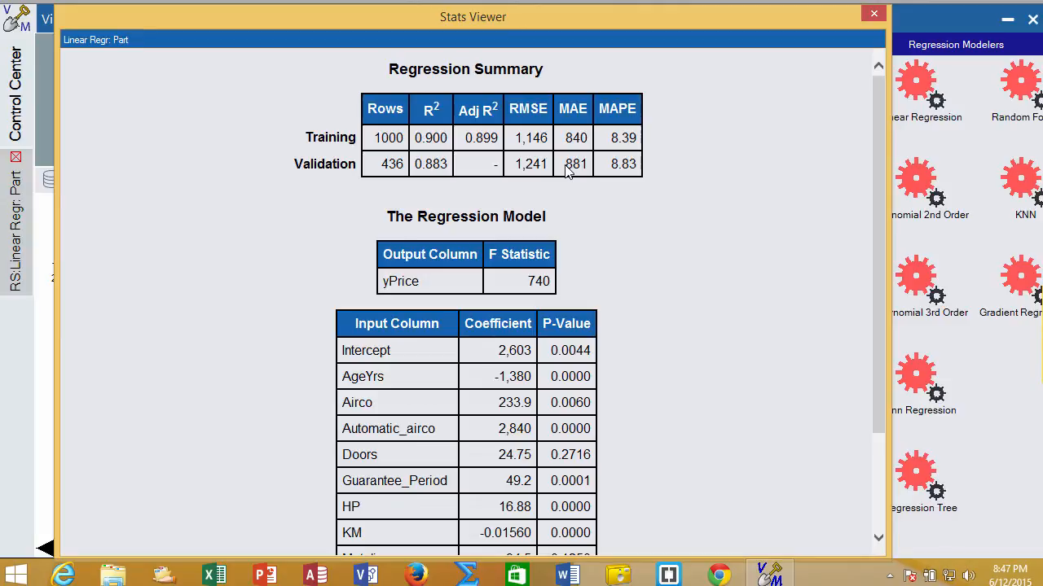
{"action": "mouse_move", "coordinate": [575, 199]}
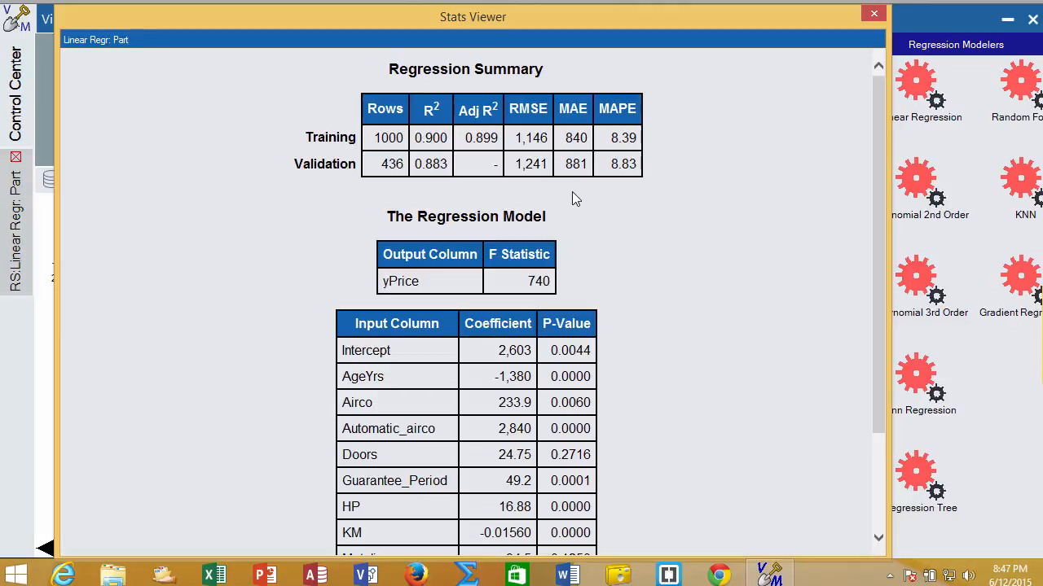
{"action": "mouse_move", "coordinate": [556, 274]}
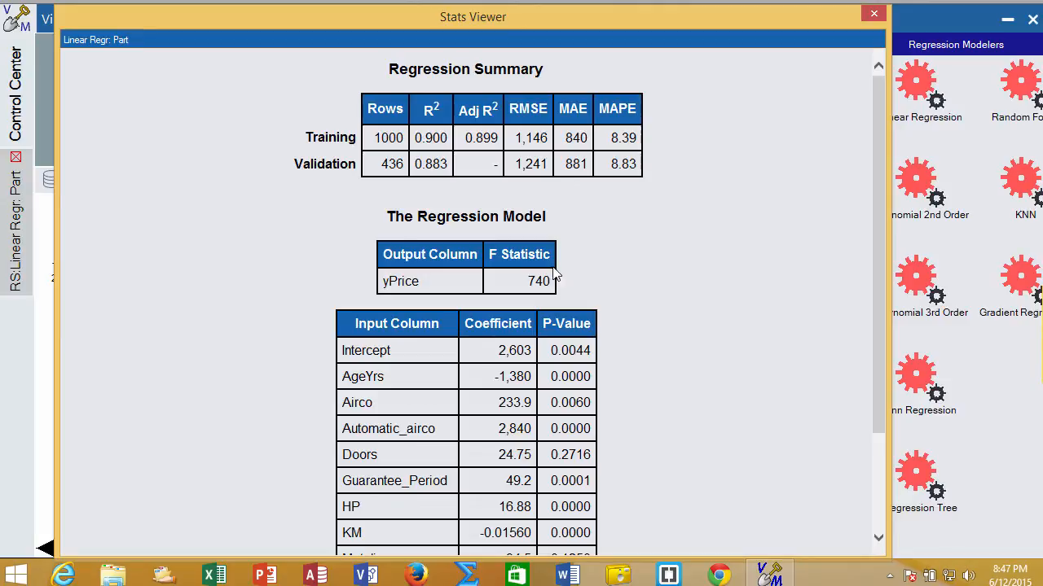
{"action": "mouse_move", "coordinate": [554, 280]}
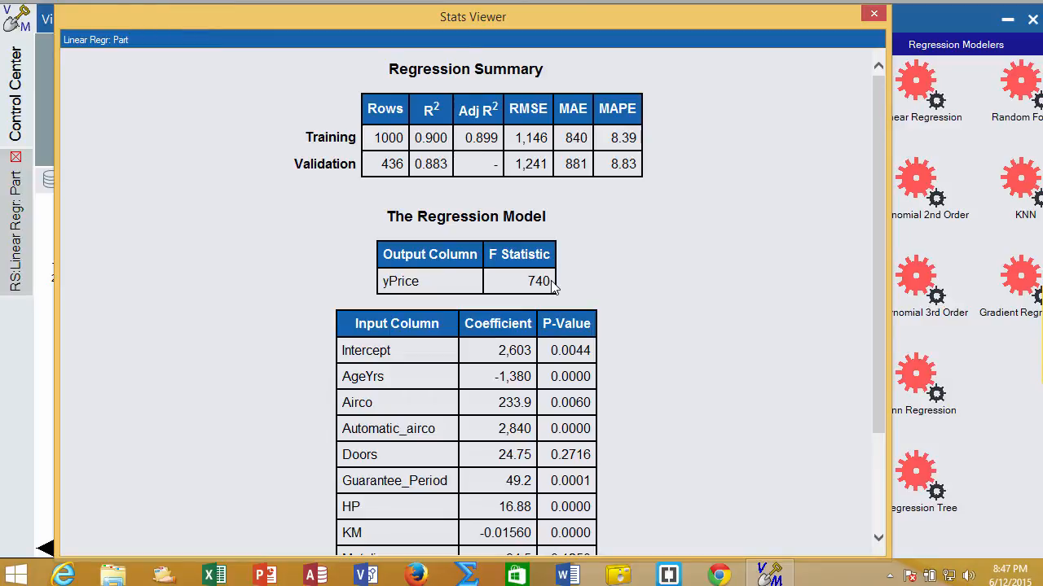
{"action": "mouse_move", "coordinate": [872, 185]}
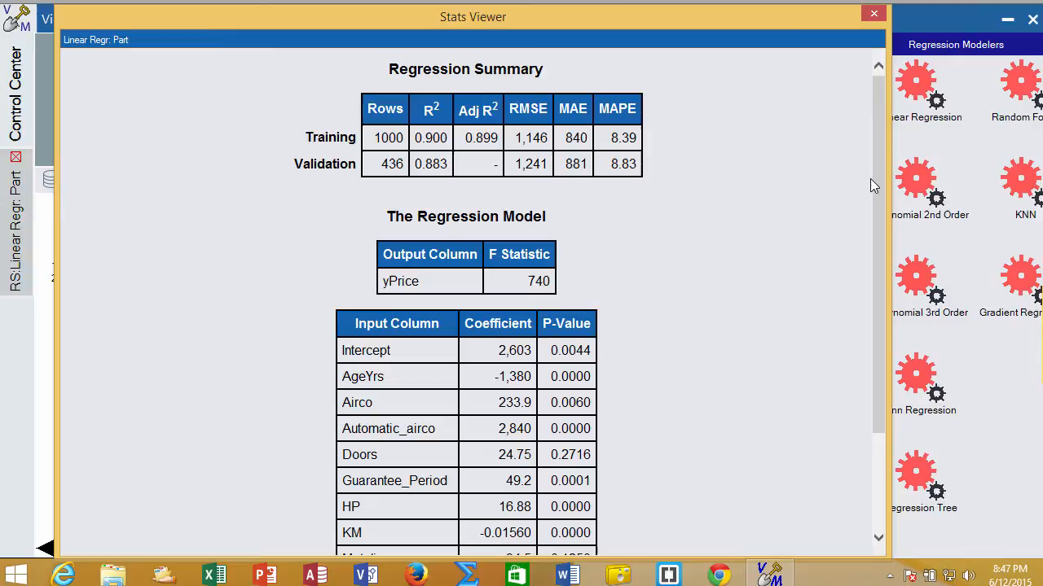
Review the coefficient table down to Weight and the training error metrics in the Stats Viewer.
{"action": "scroll", "scroll_direction": "down", "scroll_amount": 3}
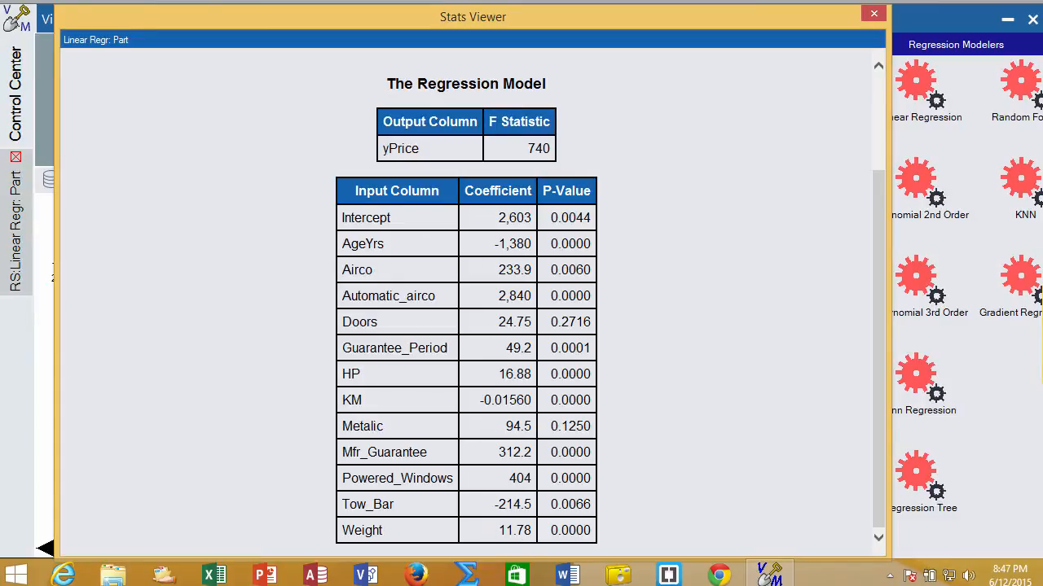
{"action": "mouse_move", "coordinate": [492, 212]}
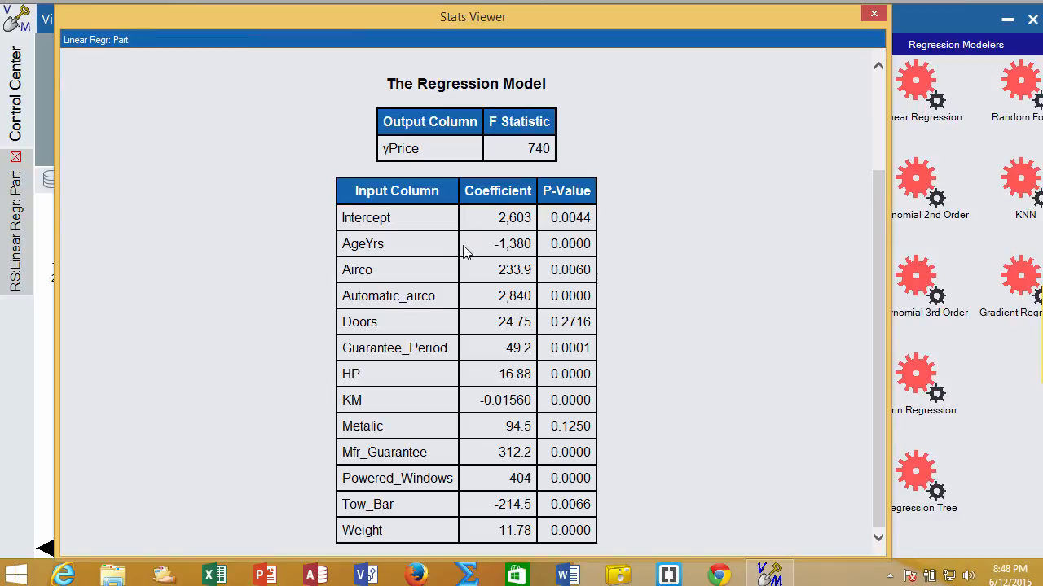
{"action": "mouse_move", "coordinate": [496, 255]}
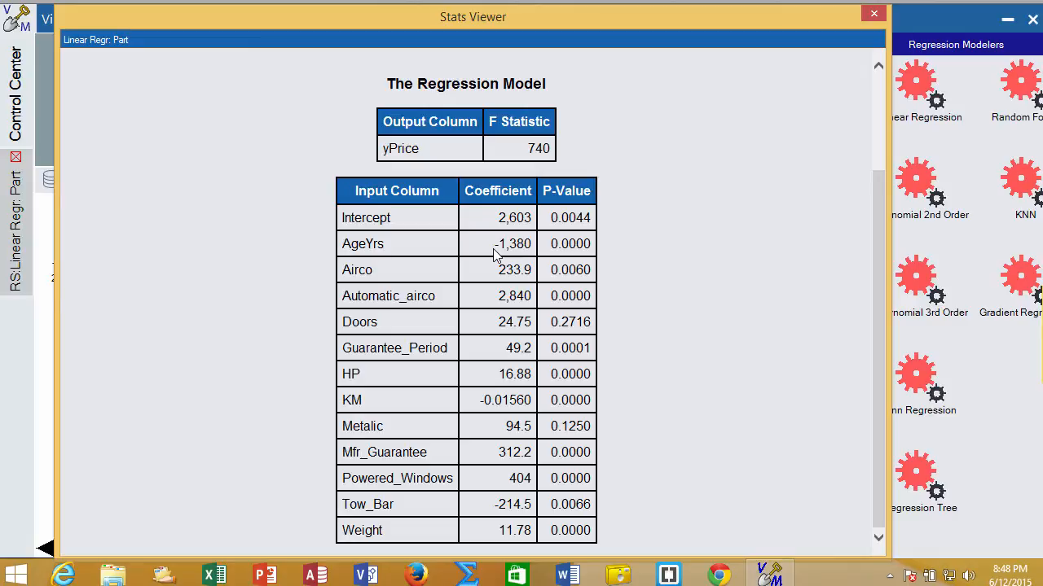
{"action": "mouse_move", "coordinate": [497, 275]}
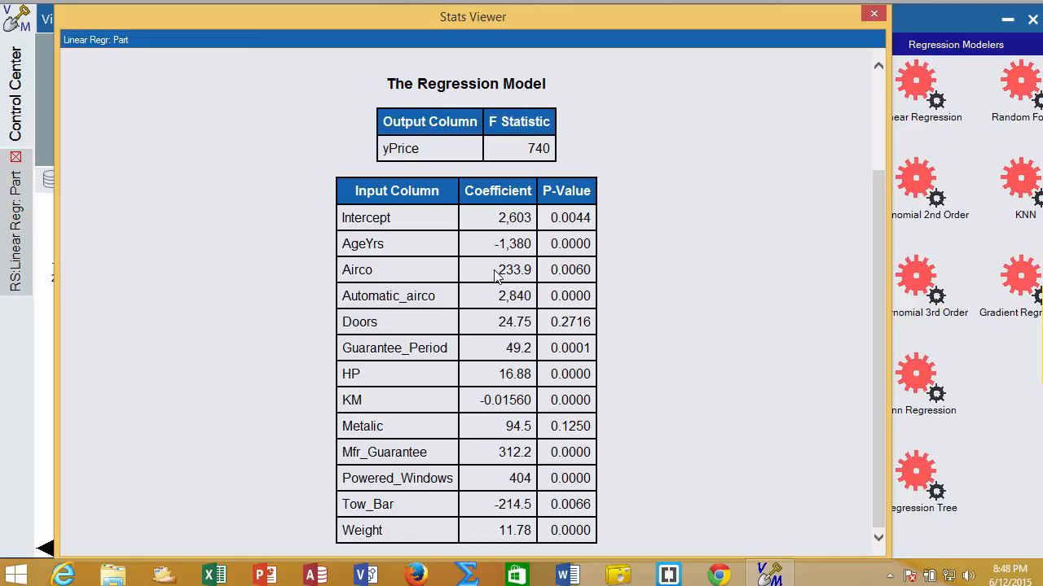
{"action": "mouse_move", "coordinate": [489, 398]}
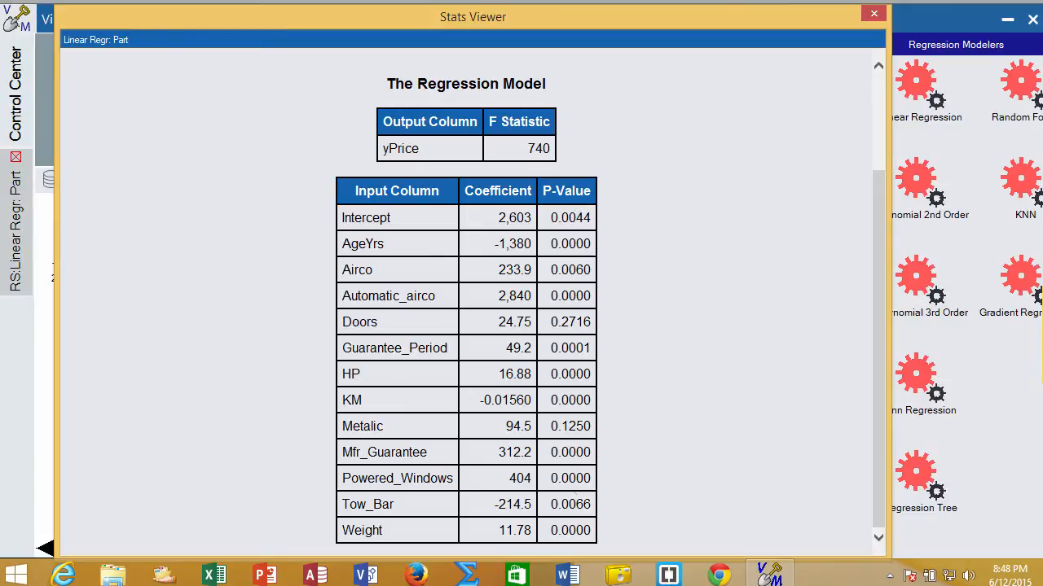
{"action": "mouse_move", "coordinate": [573, 205]}
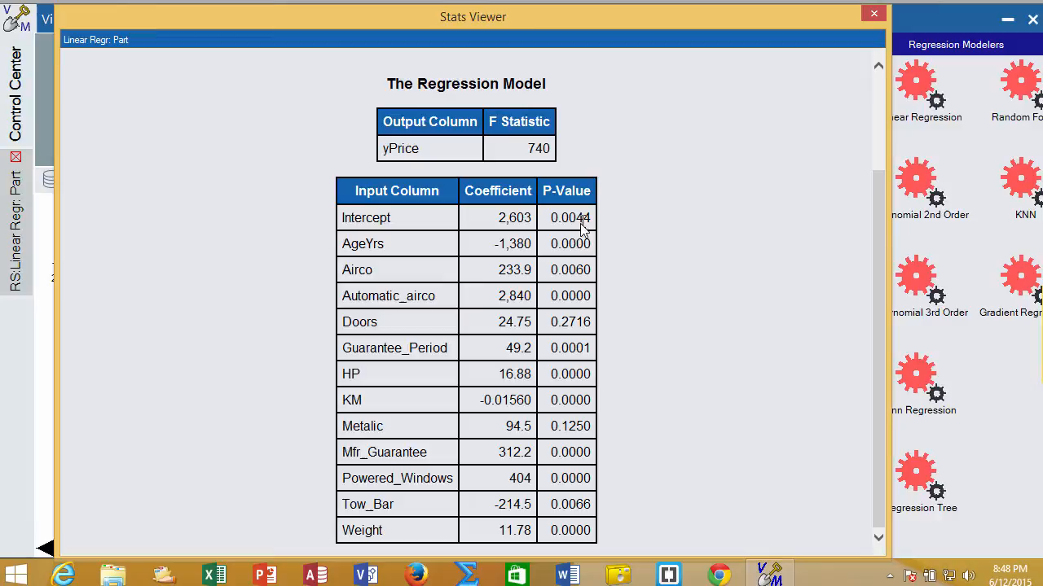
{"action": "mouse_move", "coordinate": [505, 219]}
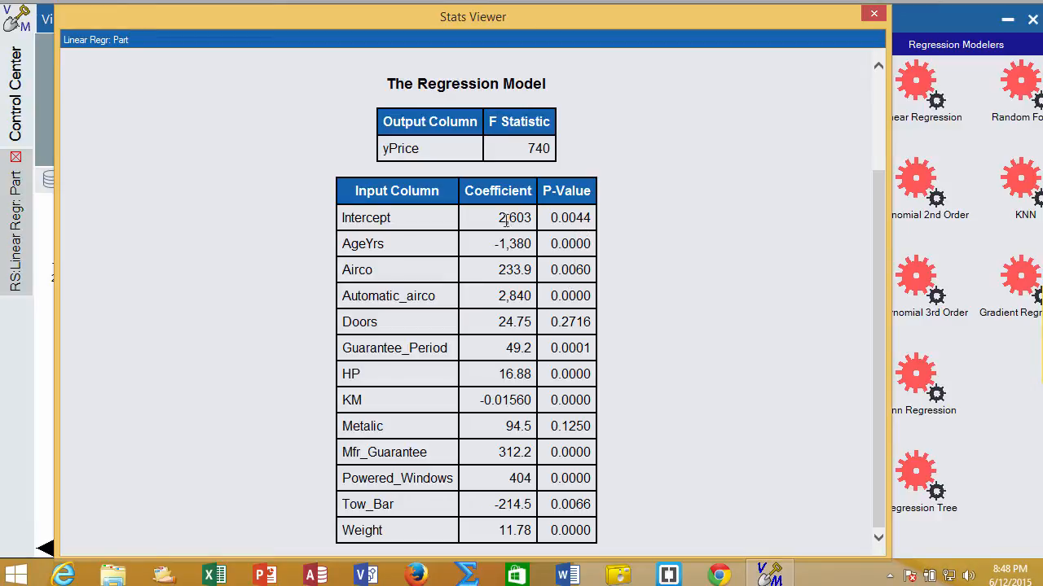
{"action": "mouse_move", "coordinate": [503, 290]}
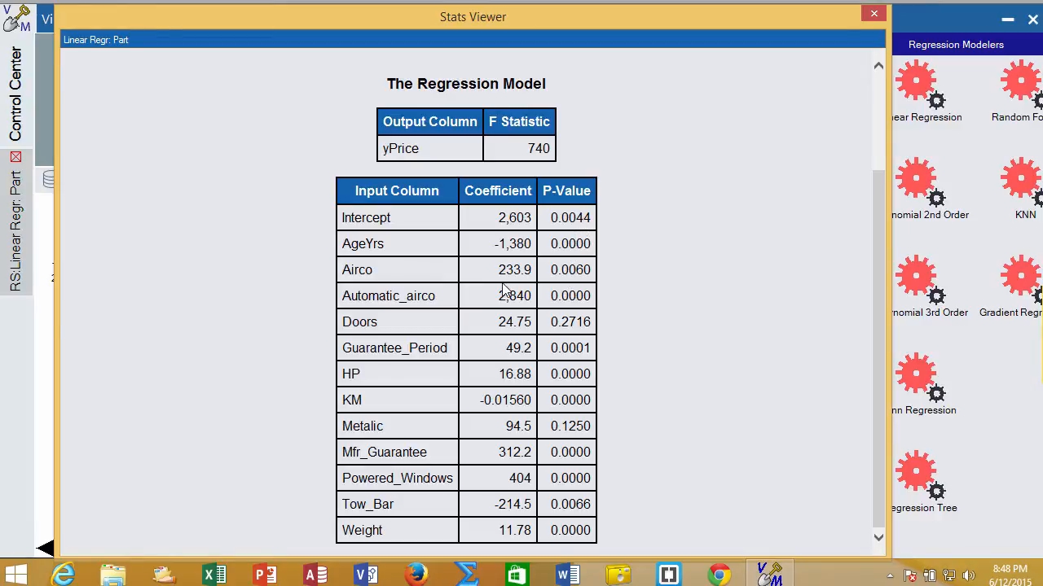
{"action": "mouse_move", "coordinate": [476, 319]}
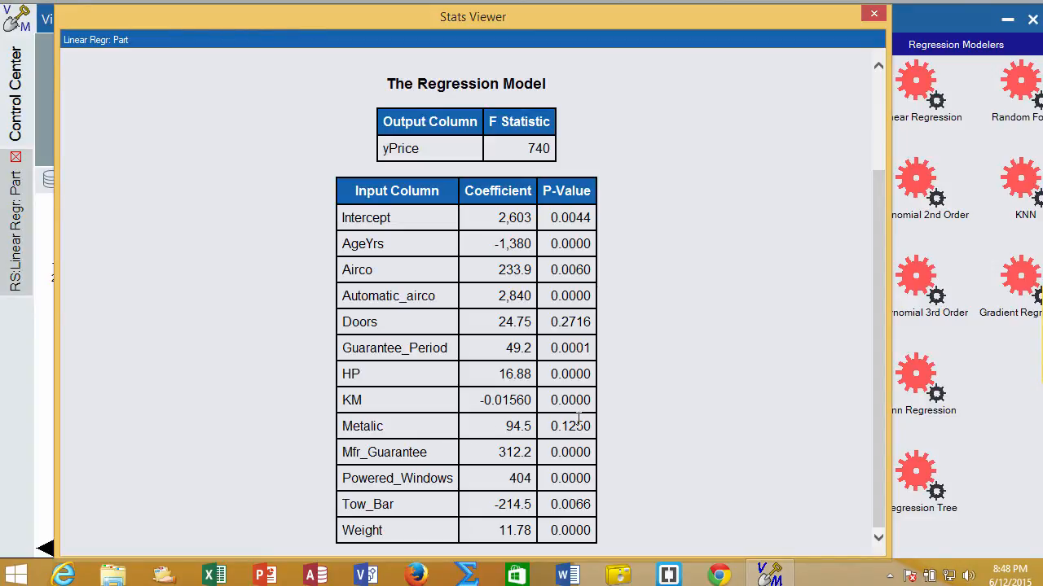
{"action": "scroll", "scroll_direction": "up", "scroll_amount": 3}
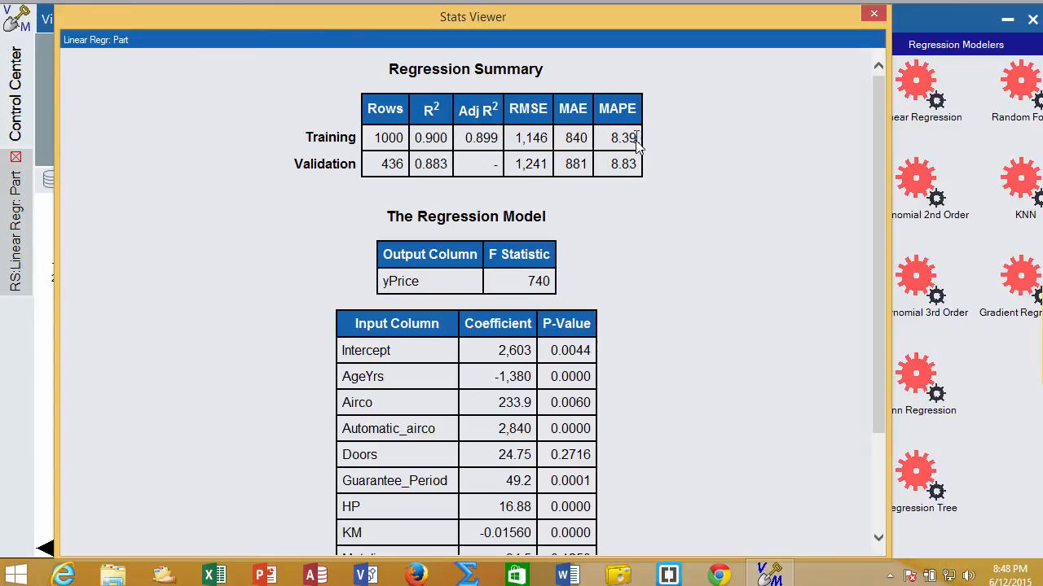
{"action": "mouse_move", "coordinate": [570, 181]}
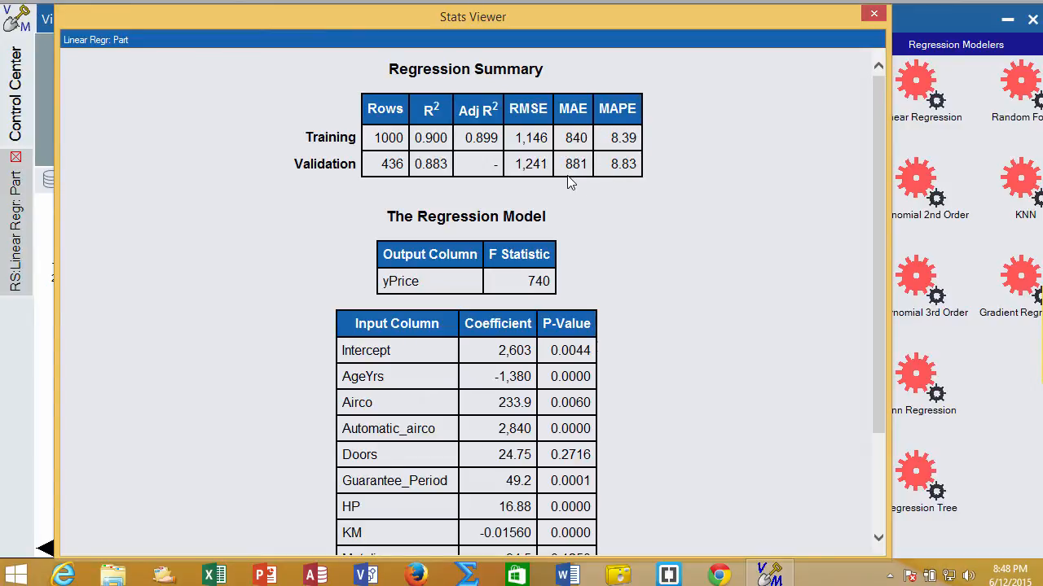
{"action": "mouse_move", "coordinate": [690, 349]}
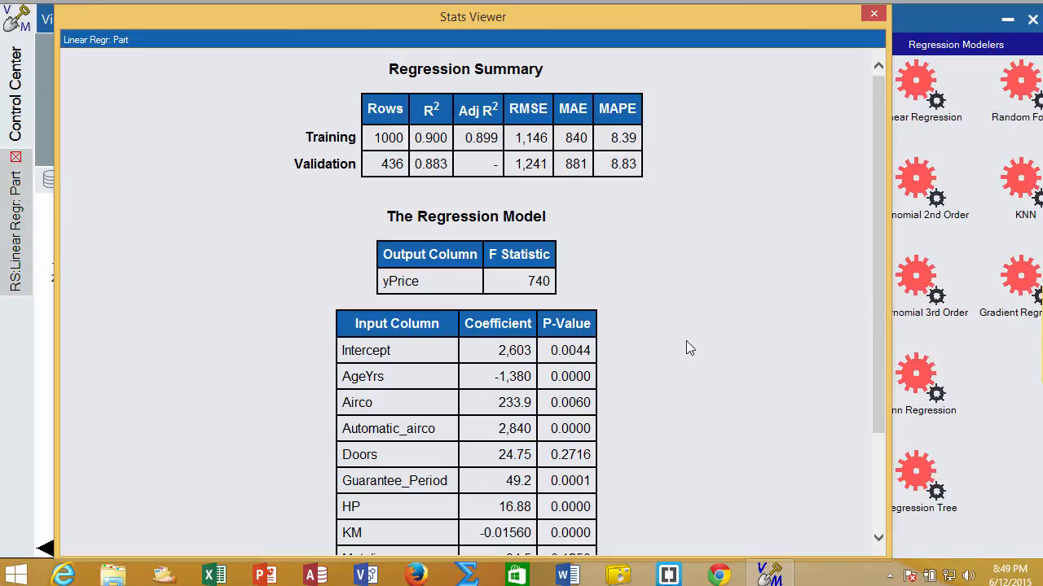
Push the Part Stats Viewer to the right edge, uncovering the workspace with Part and its model.
{"action": "scroll", "scroll_direction": "down", "scroll_amount": 3}
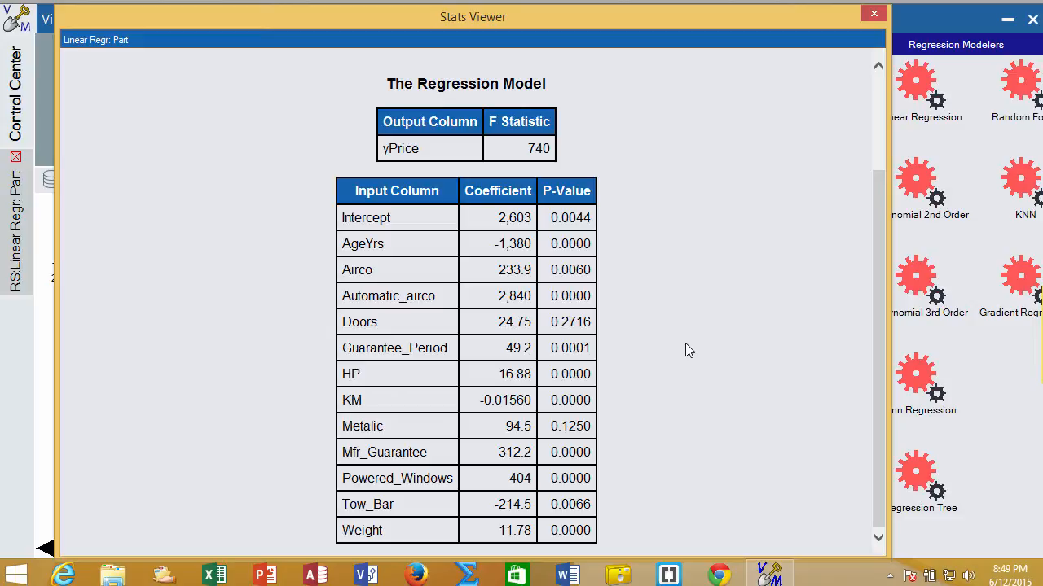
{"action": "mouse_move", "coordinate": [886, 304]}
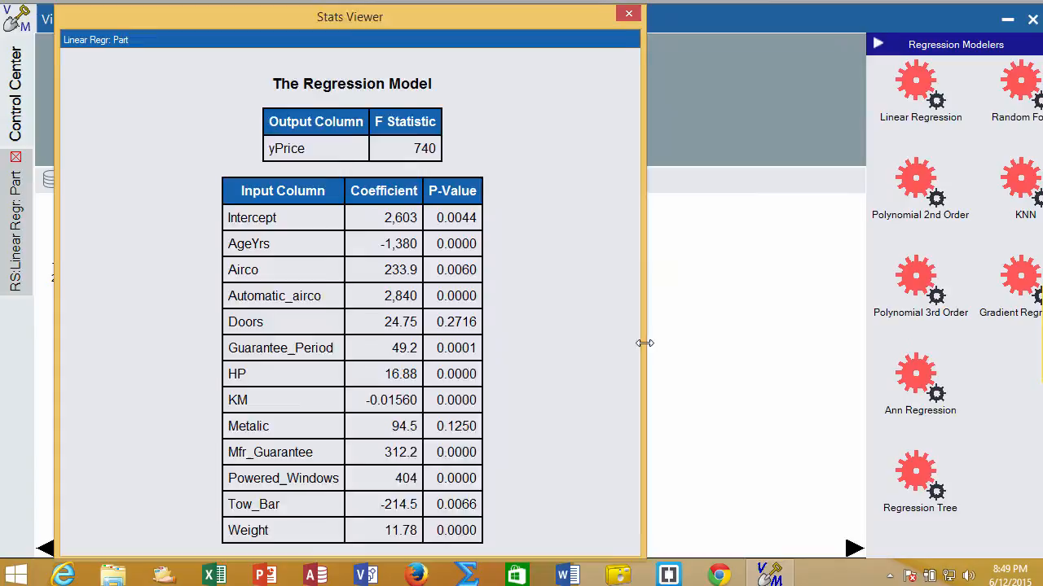
{"action": "left_click_drag", "start_coordinate": [349, 16], "coordinate": [661, 107]}
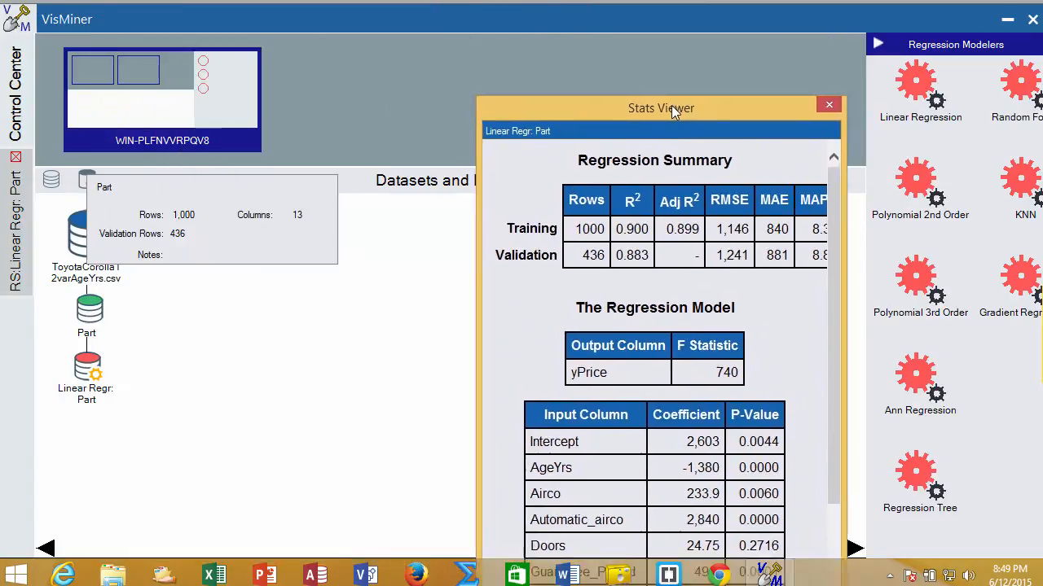
{"action": "left_click_drag", "start_coordinate": [661, 107], "coordinate": [1013, 120]}
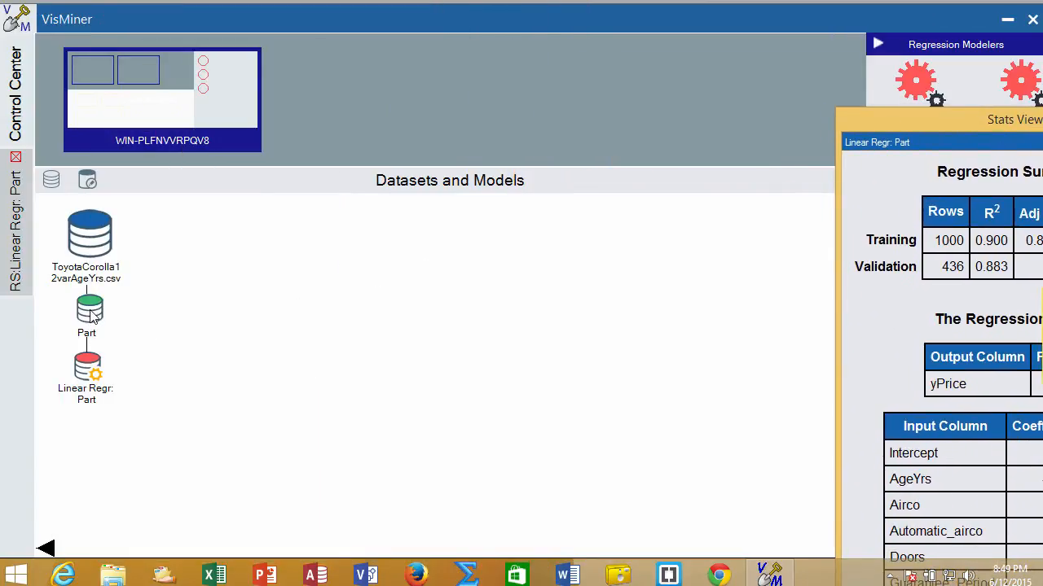
{"action": "mouse_move", "coordinate": [86, 313]}
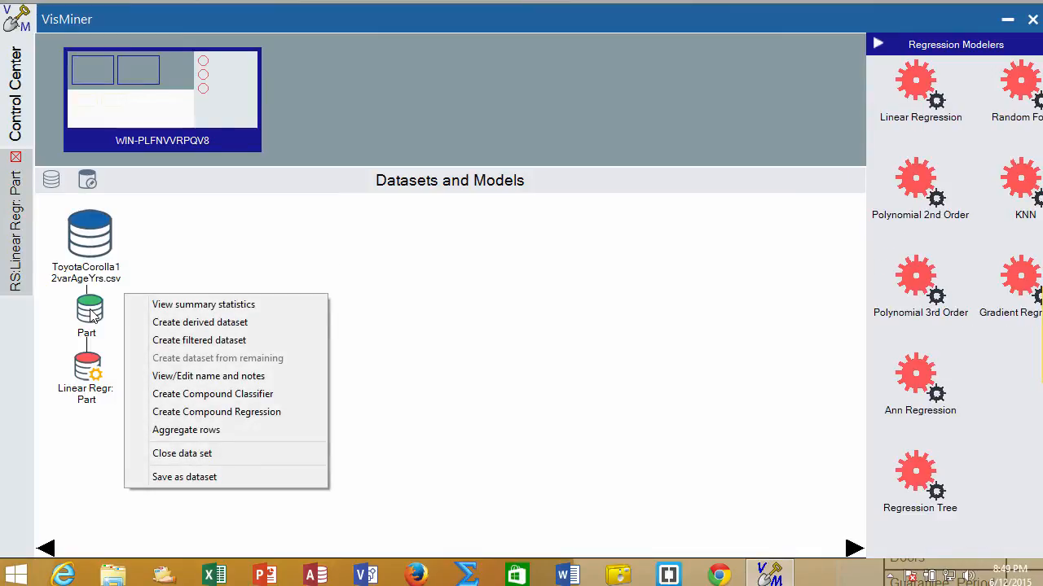
{"action": "mouse_move", "coordinate": [120, 316]}
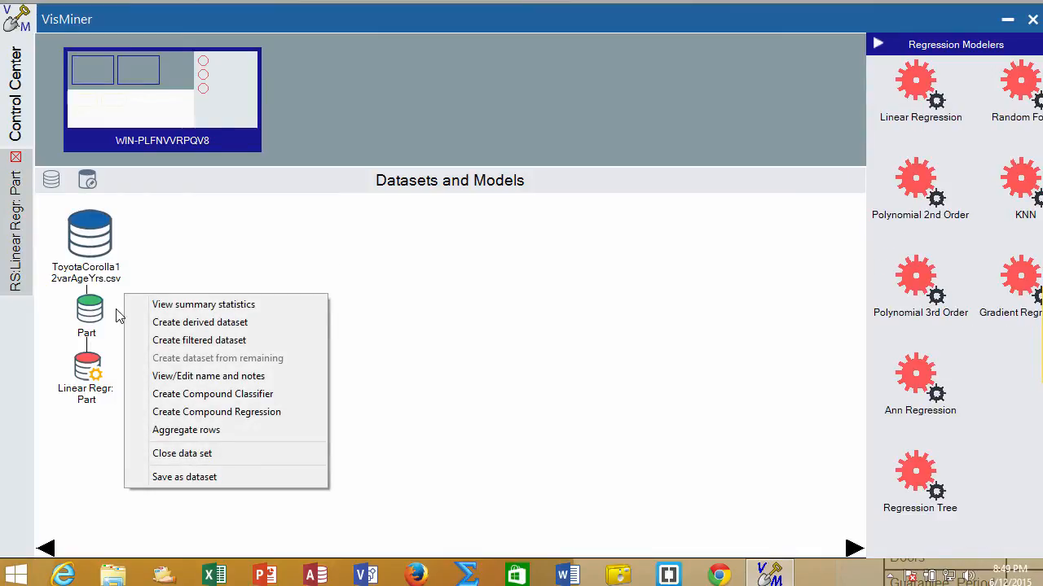
Define a derived dataset from Part with all columns selected except Metalic and Doors.
{"action": "left_click", "coordinate": [199, 323]}
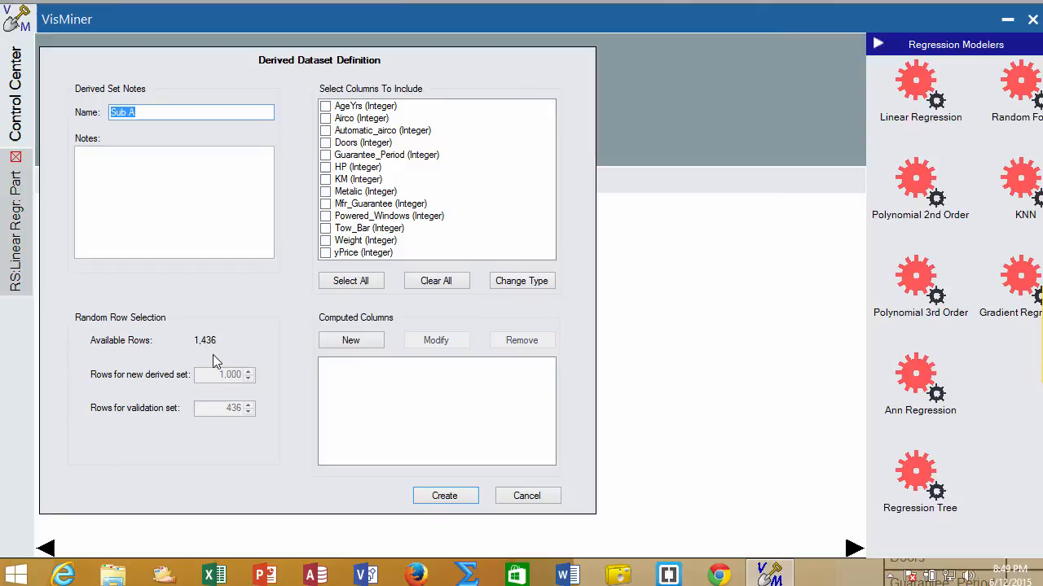
{"action": "left_click", "coordinate": [350, 280]}
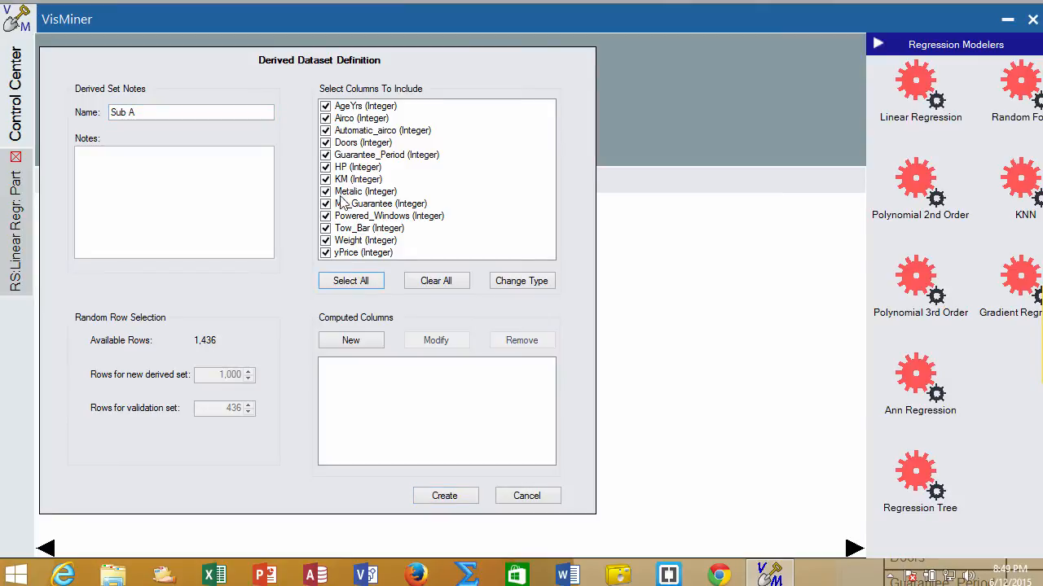
{"action": "mouse_move", "coordinate": [346, 257]}
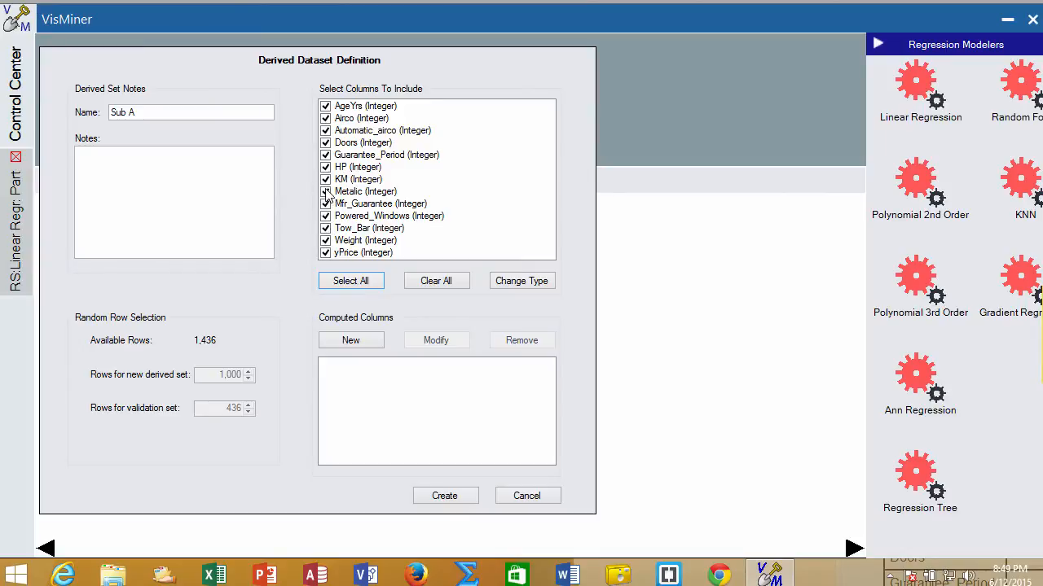
{"action": "left_click", "coordinate": [326, 192]}
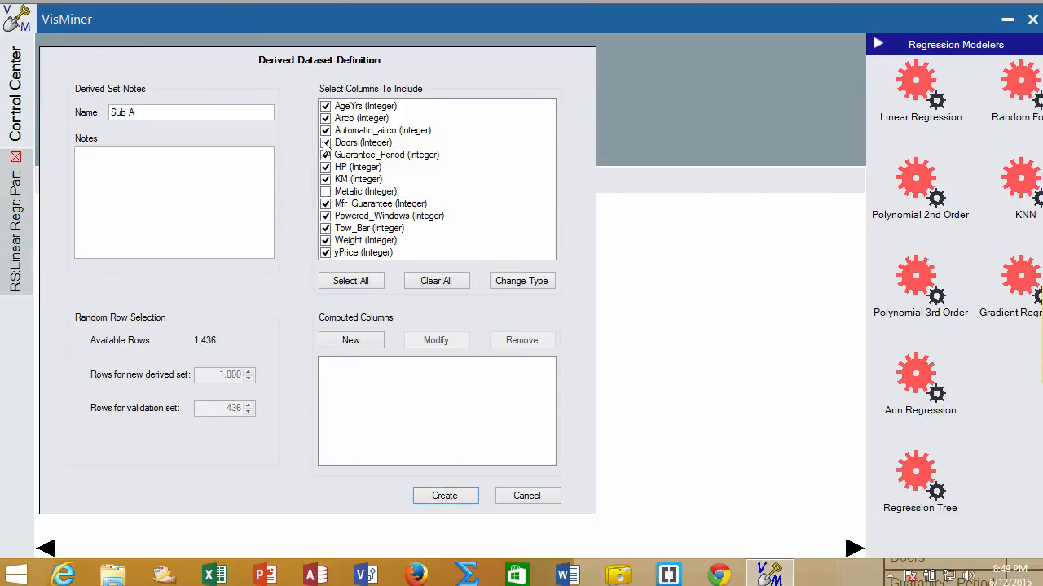
{"action": "left_click", "coordinate": [326, 144]}
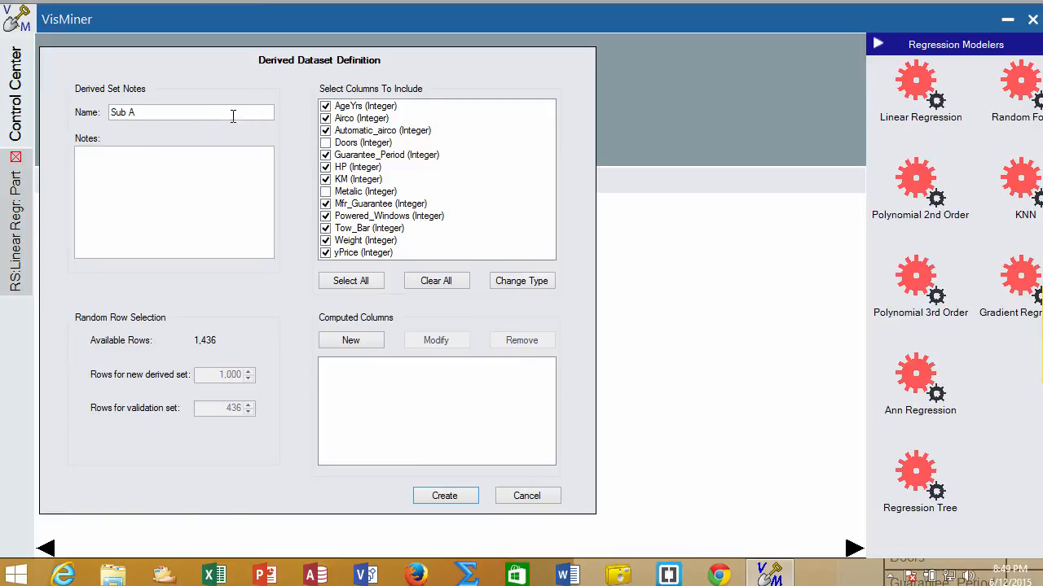
Name the derived dataset PrelimKeepers and create it.
{"action": "triple_click", "coordinate": [190, 112]}
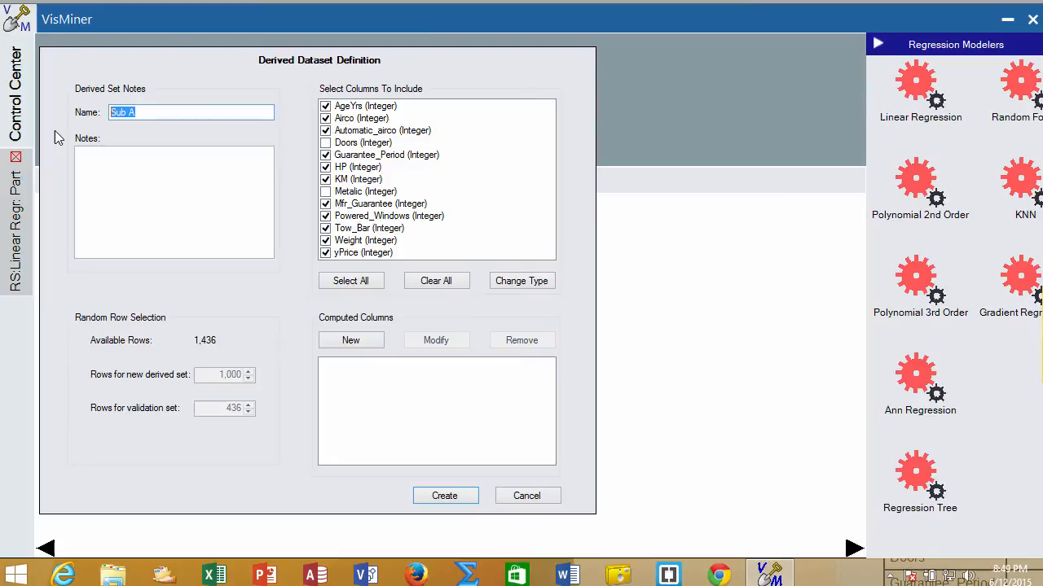
{"action": "type", "text": "P"}
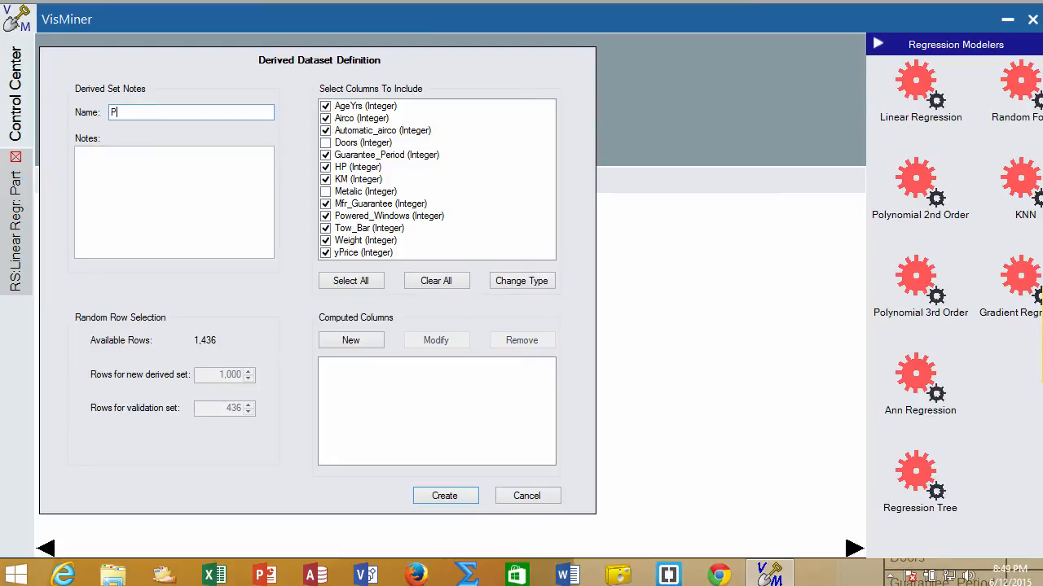
{"action": "type", "text": "relim"}
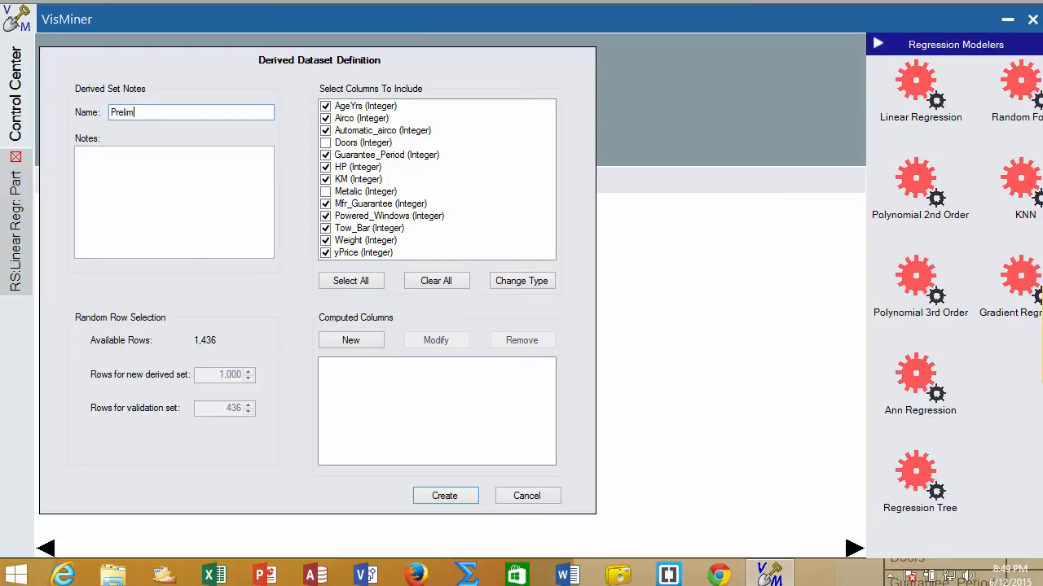
{"action": "type", "text": "Keeper"}
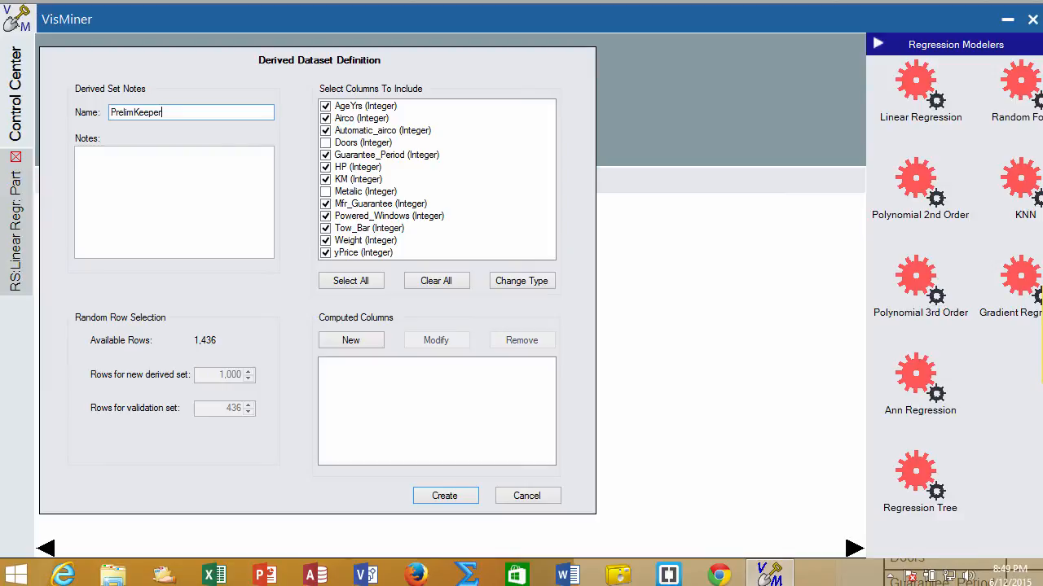
{"action": "type", "text": "s"}
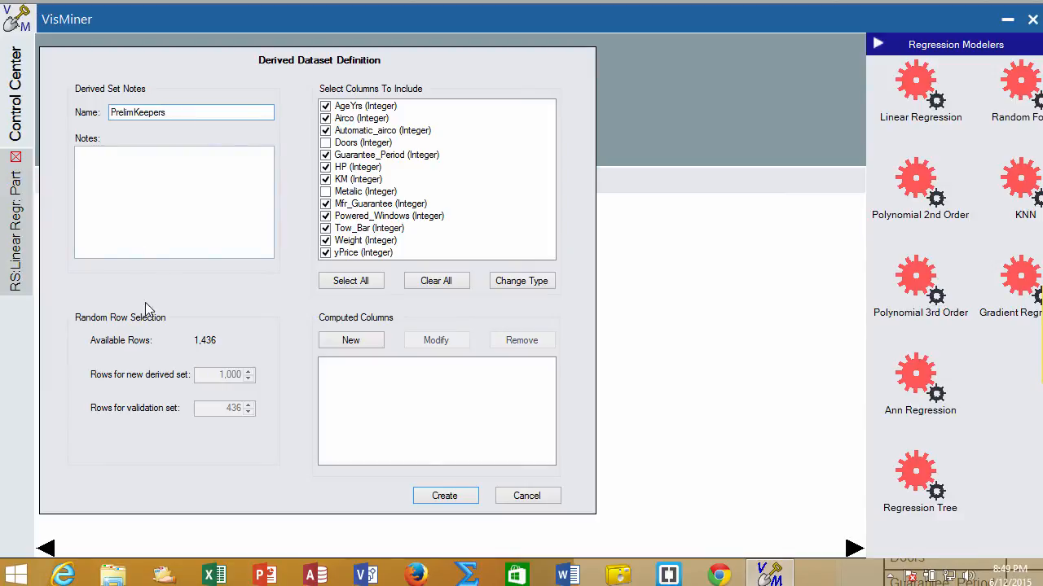
{"action": "left_click", "coordinate": [445, 495]}
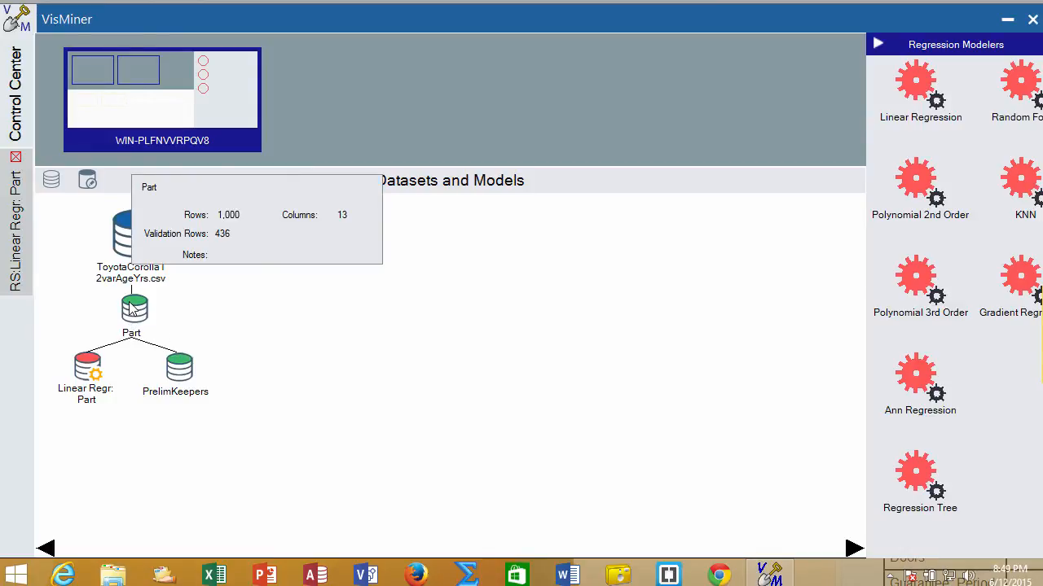
{"action": "mouse_move", "coordinate": [179, 368]}
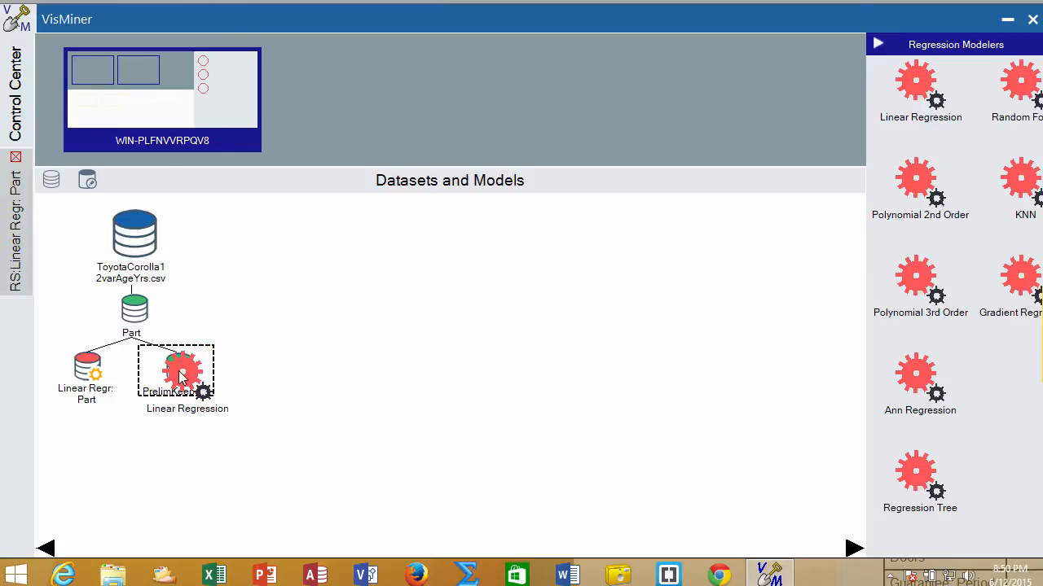
Build Linear Regr. PrelimKeepers and show its summary in a Stats Viewer.
{"action": "left_click", "coordinate": [181, 374]}
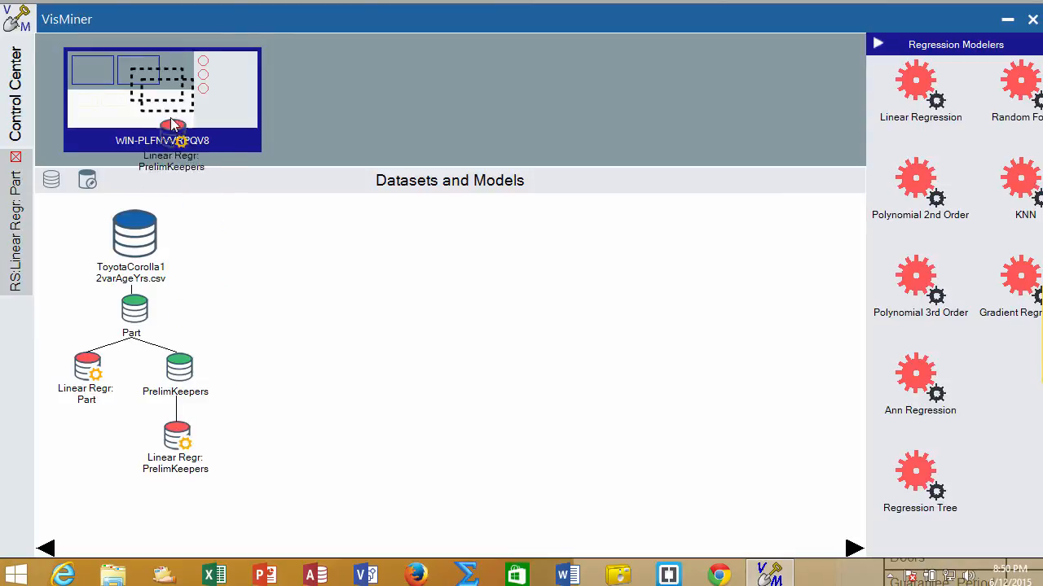
{"action": "double_click", "coordinate": [176, 439]}
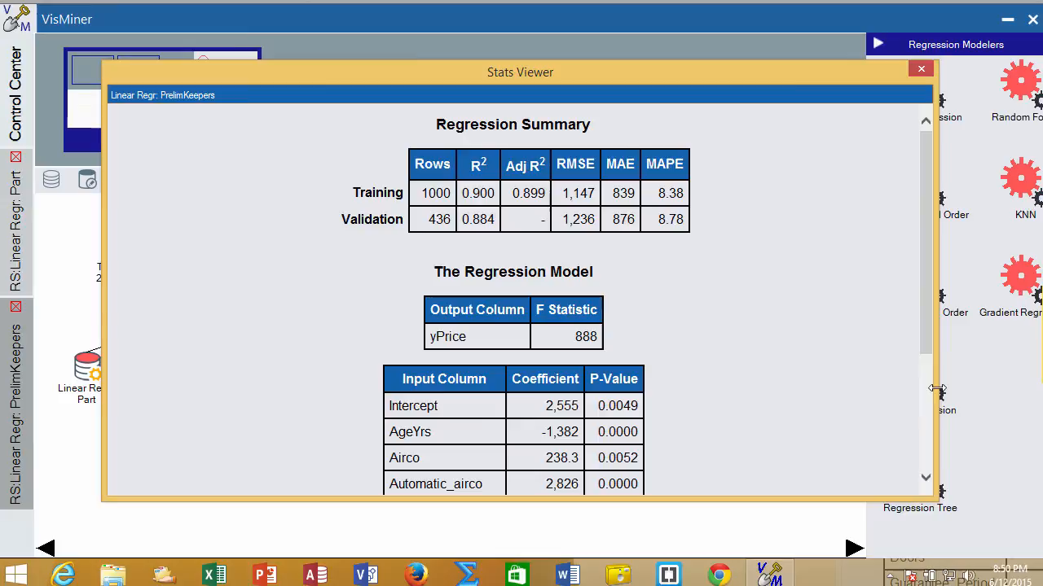
Arrange the PrelimKeepers Stats Viewer in the middle and the Part Stats Viewer at the left edge.
{"action": "left_click_drag", "start_coordinate": [520, 72], "coordinate": [301, 72]}
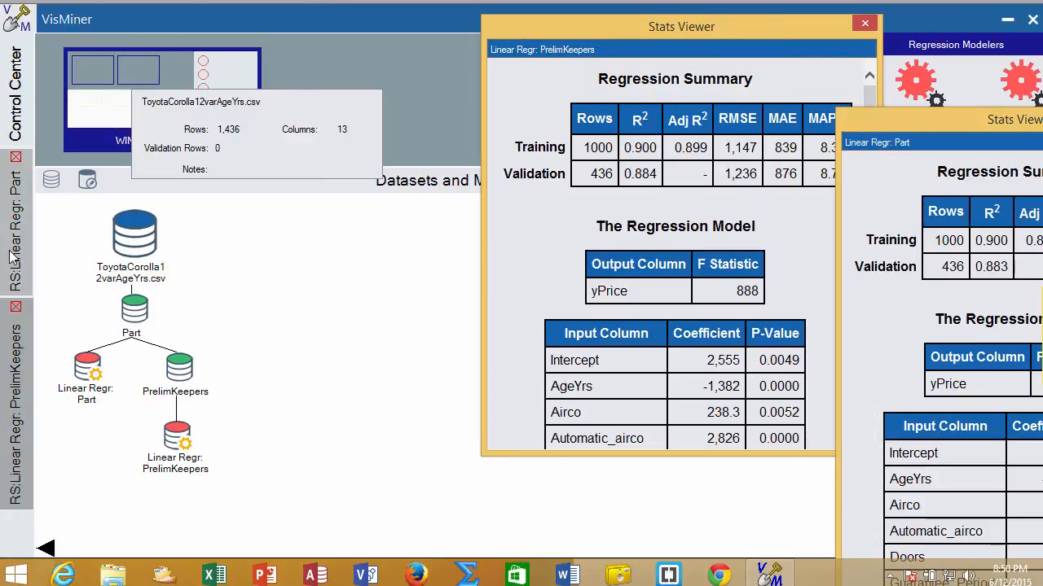
{"action": "left_click_drag", "start_coordinate": [681, 26], "coordinate": [487, 56]}
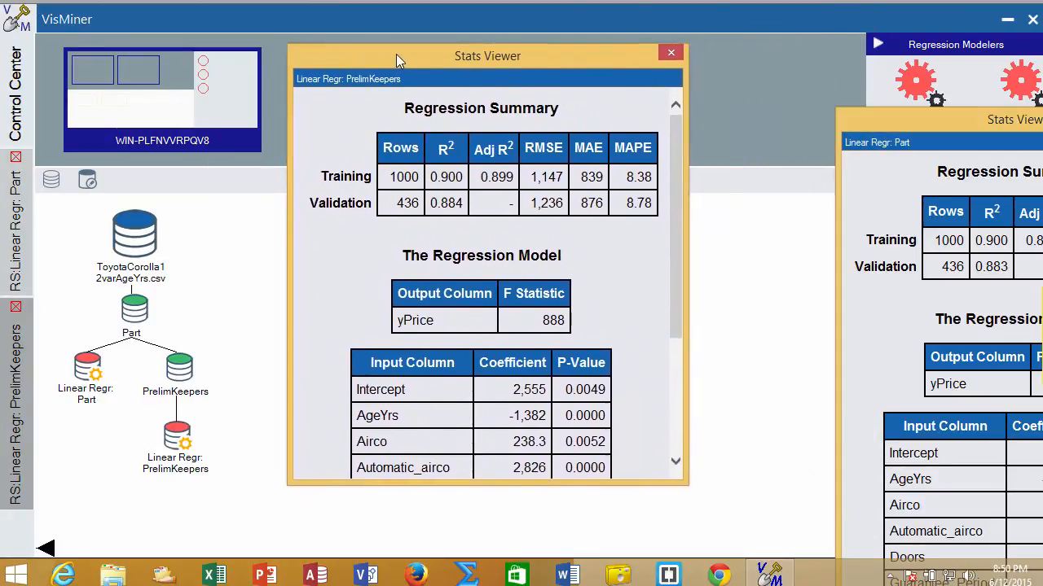
{"action": "left_click_drag", "start_coordinate": [487, 56], "coordinate": [241, 72]}
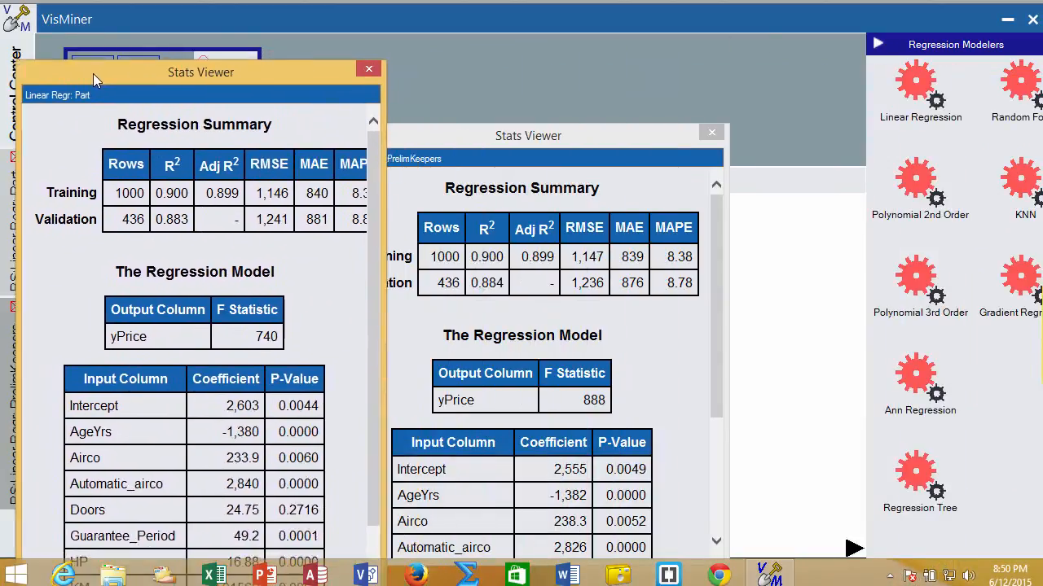
{"action": "left_click_drag", "start_coordinate": [527, 137], "coordinate": [580, 75]}
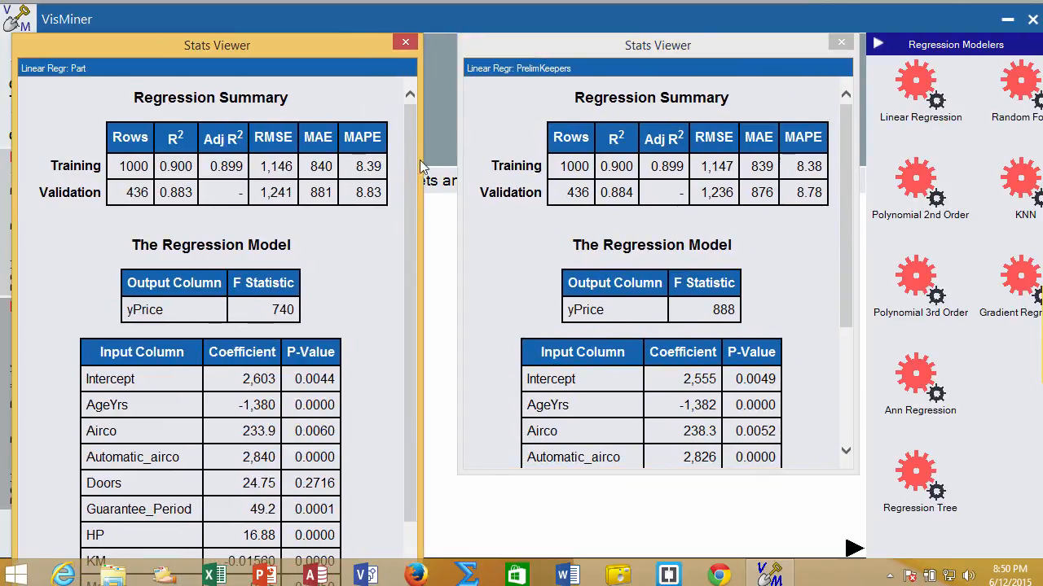
{"action": "mouse_move", "coordinate": [317, 210]}
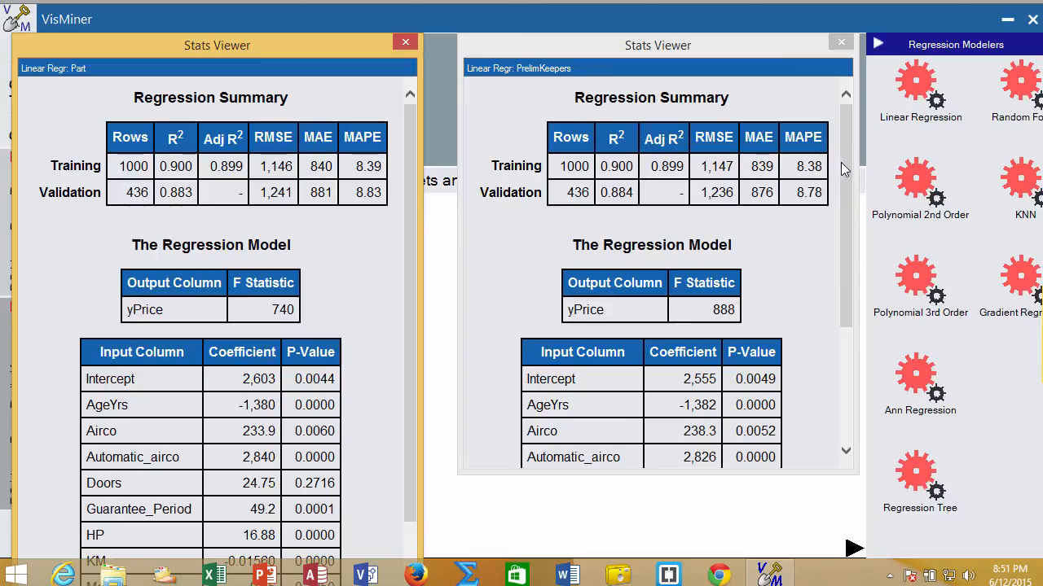
{"action": "scroll", "scroll_direction": "down", "scroll_amount": 3}
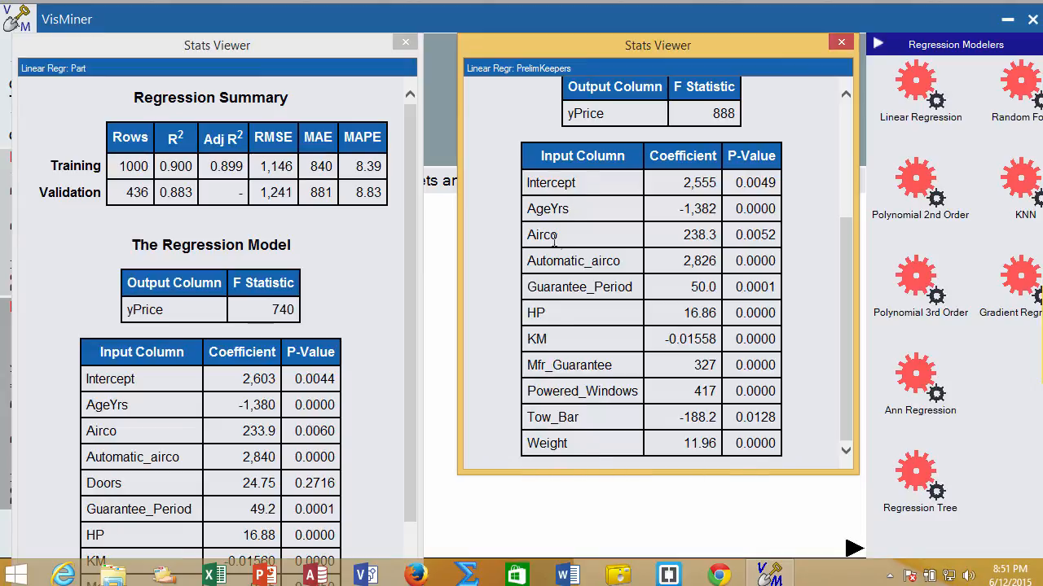
{"action": "mouse_move", "coordinate": [854, 322]}
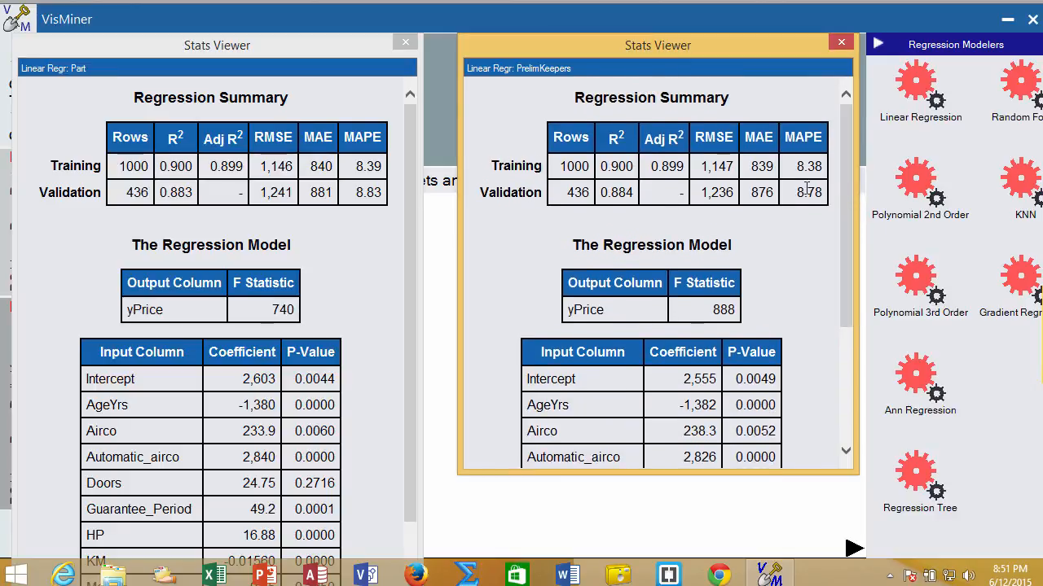
{"action": "mouse_move", "coordinate": [810, 189]}
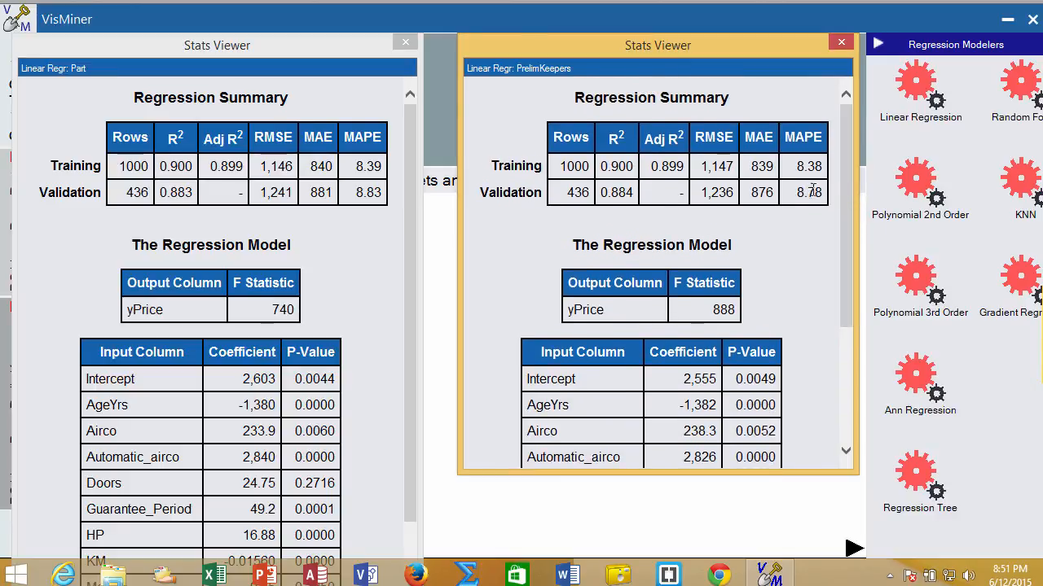
{"action": "scroll", "scroll_direction": "down", "scroll_amount": 3}
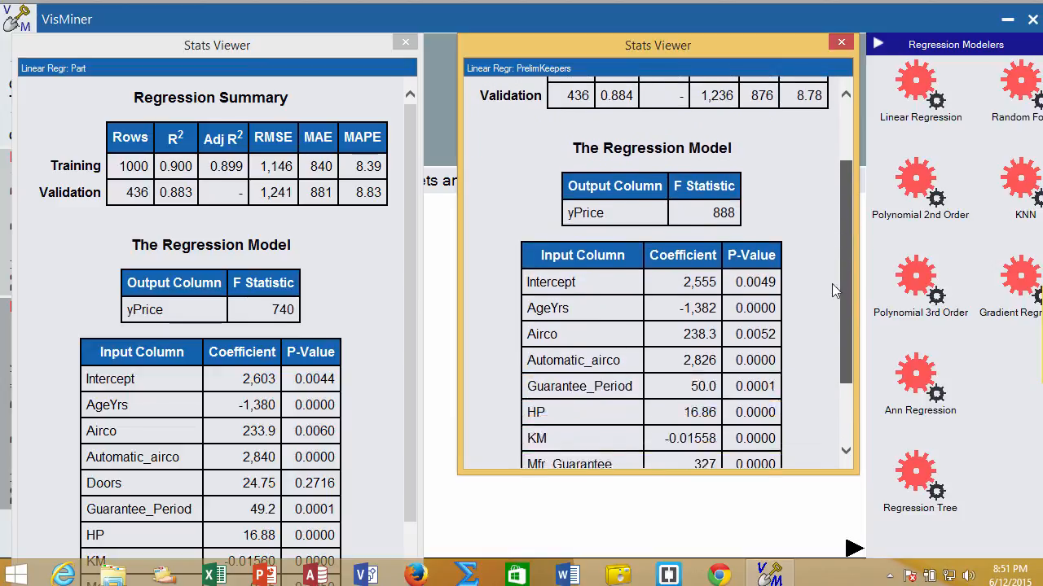
{"action": "scroll", "scroll_direction": "down", "scroll_amount": 3}
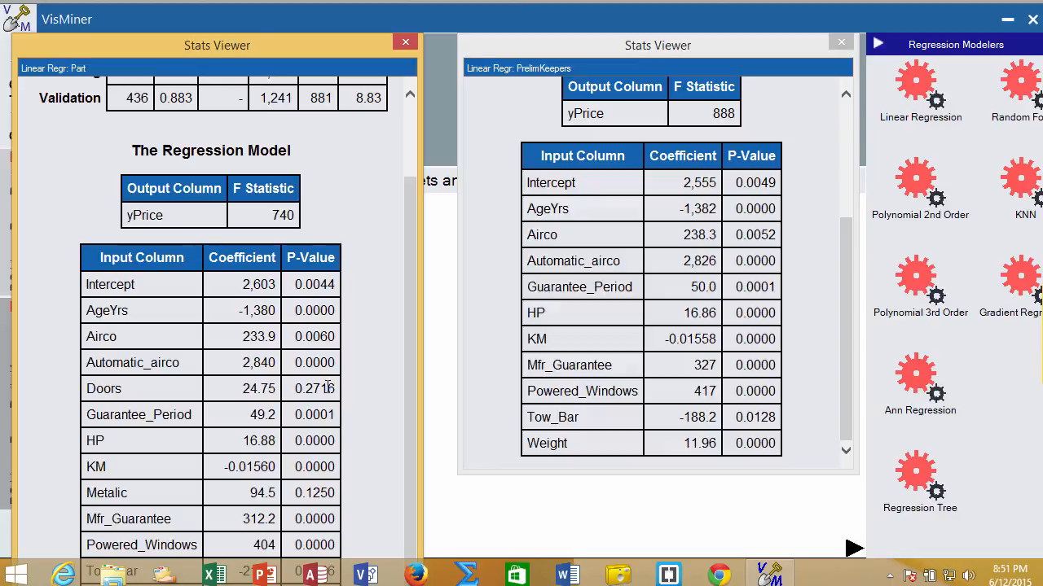
{"action": "mouse_move", "coordinate": [280, 474]}
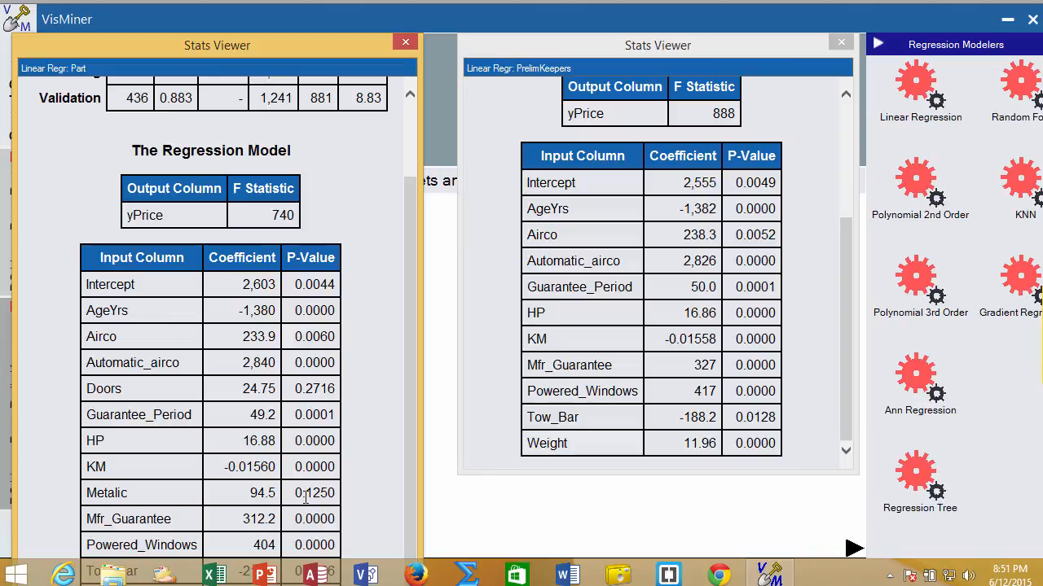
{"action": "mouse_move", "coordinate": [805, 430]}
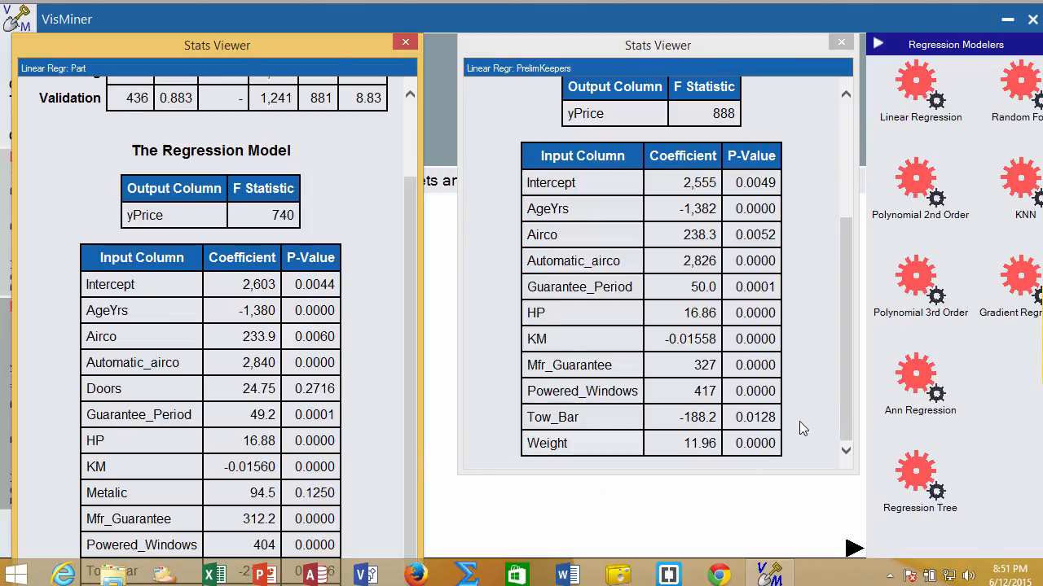